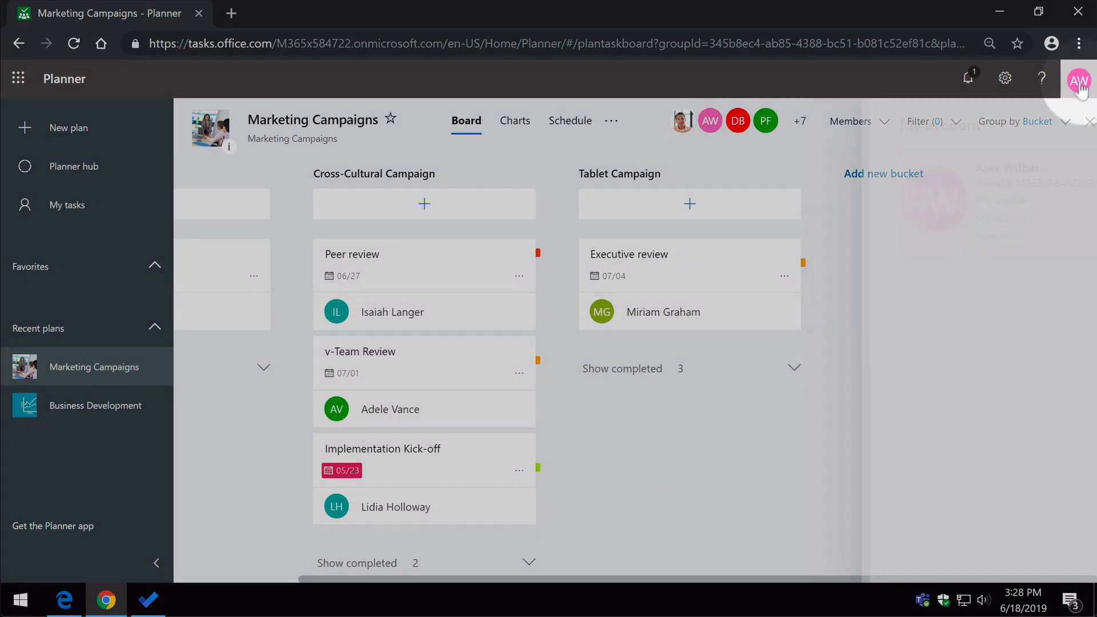
Dismiss the account pane and add an 'Introduction Video' task under Northwind Partnership.
left_click(1080, 79)
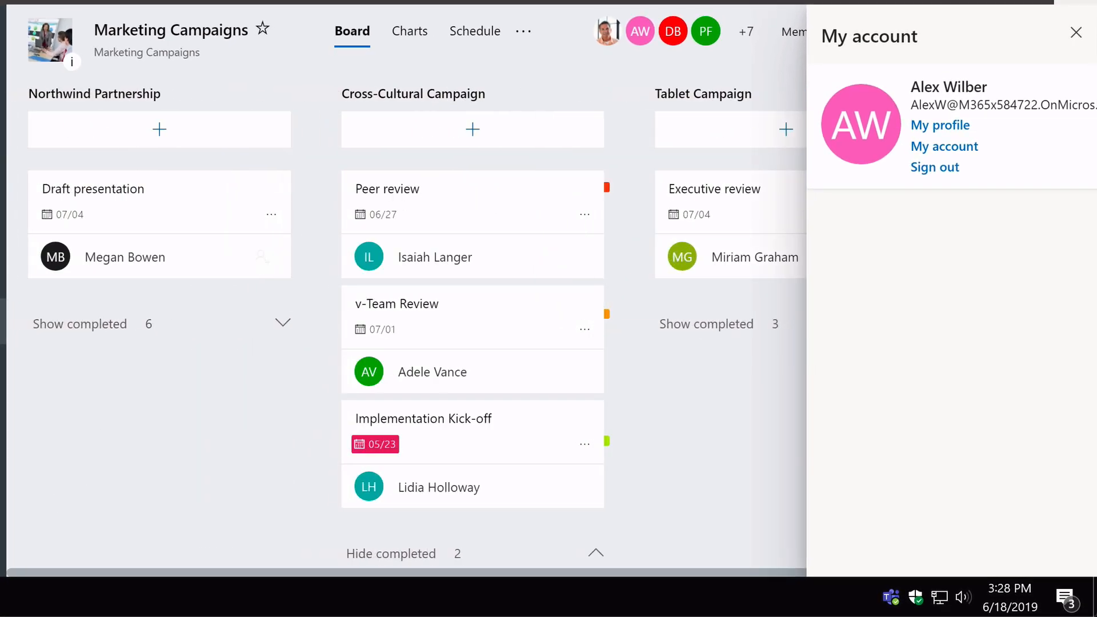
left_click(1077, 32)
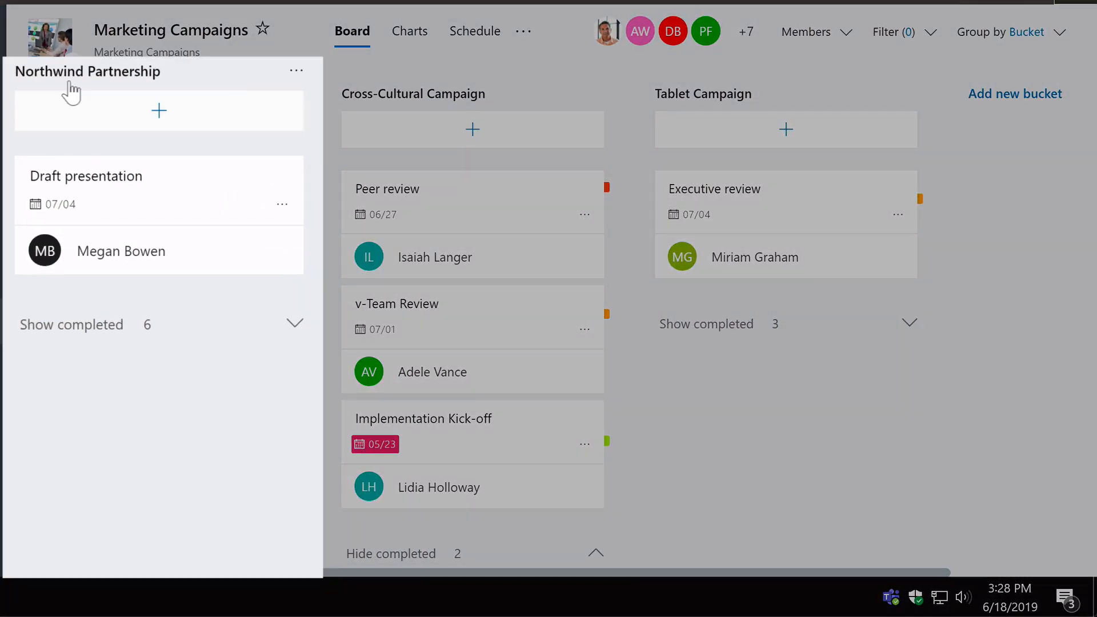
left_click(159, 110)
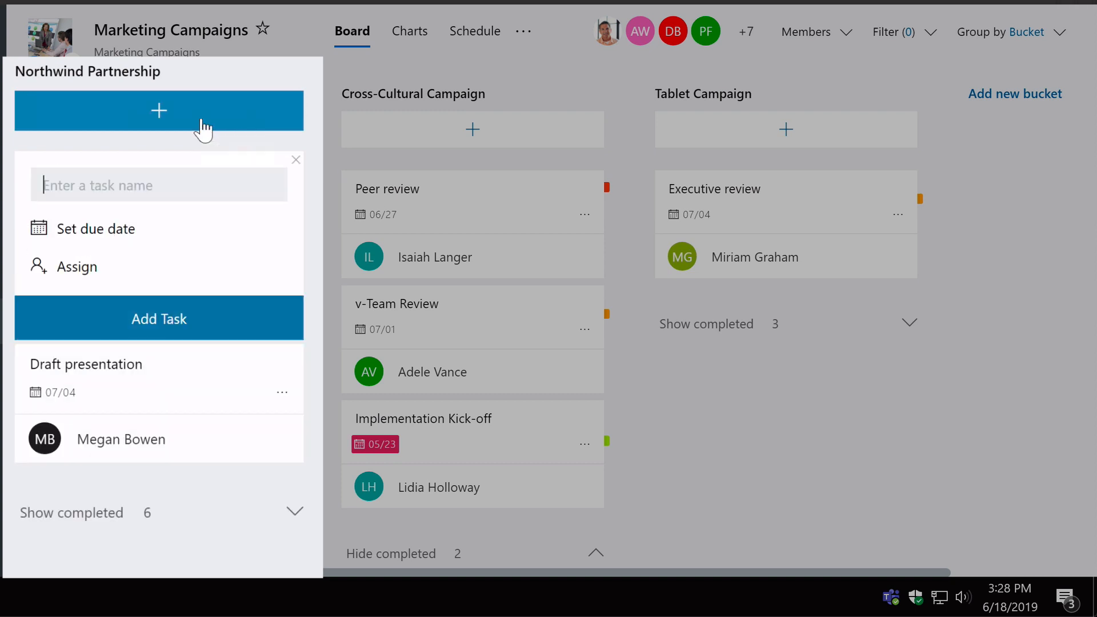
mouse_move(226, 168)
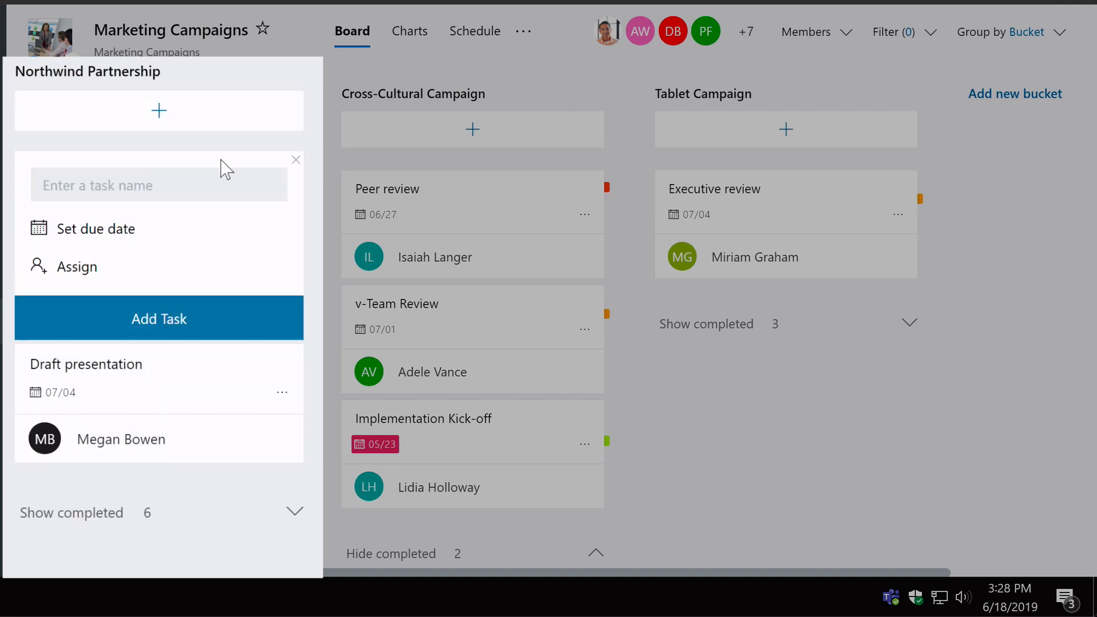
type("Introductio")
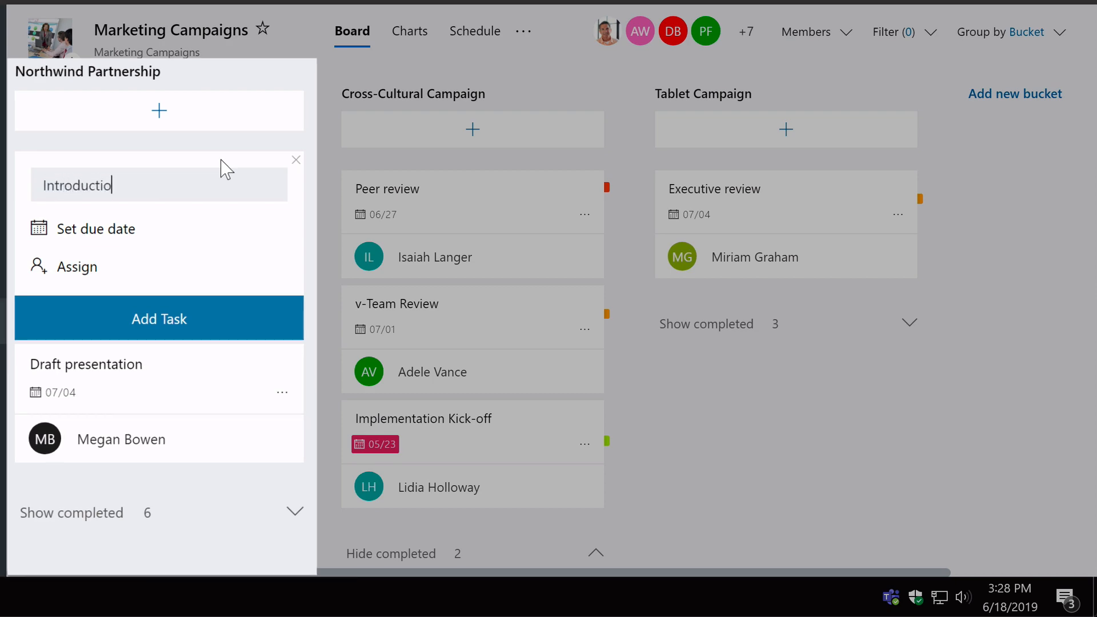
left_click(158, 318)
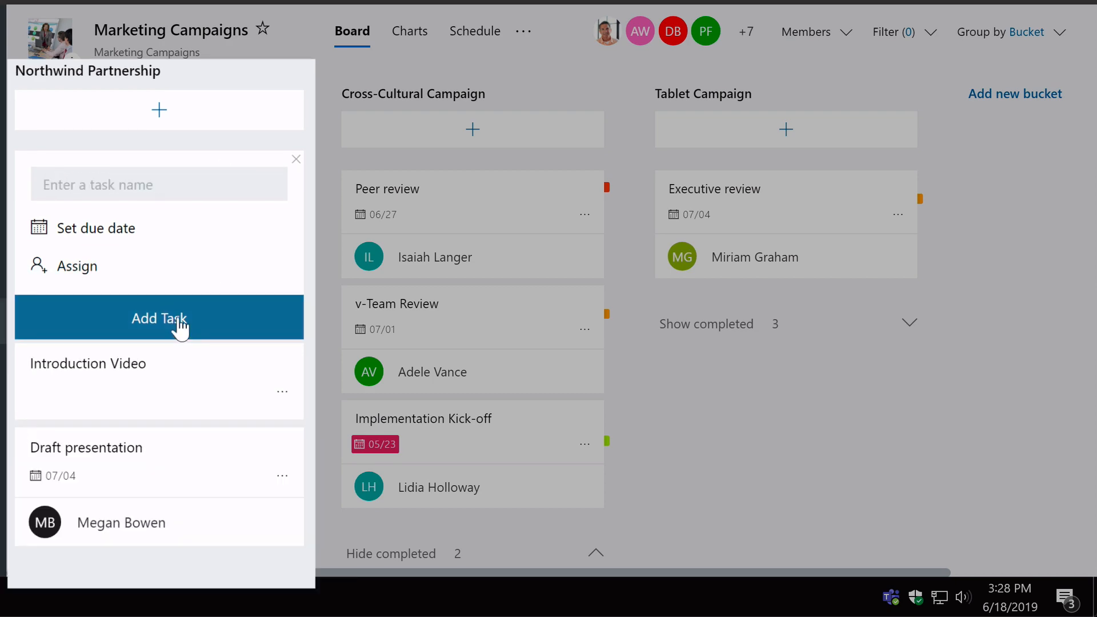
Assign the Introduction Video task to Megan Bowen and Alex Wilber.
left_click(88, 363)
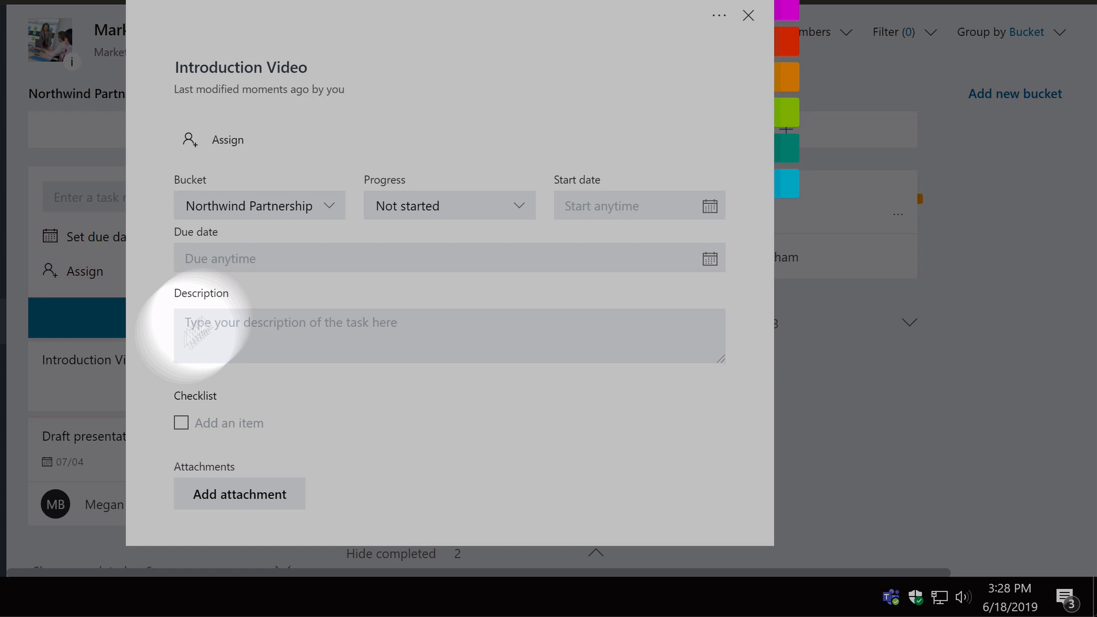
mouse_move(218, 140)
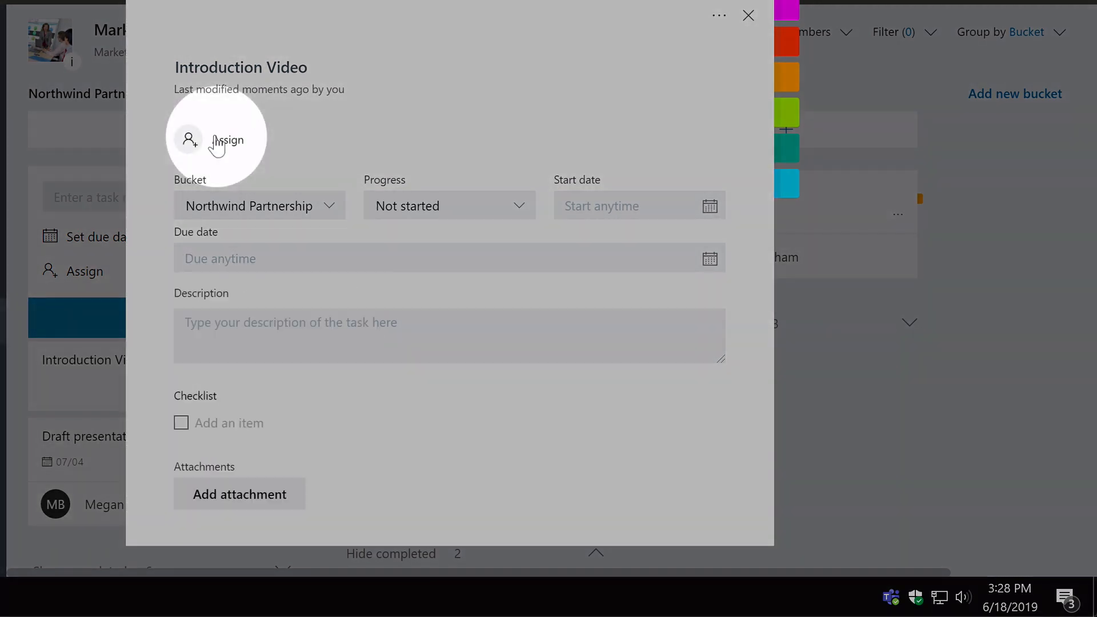
left_click(227, 139)
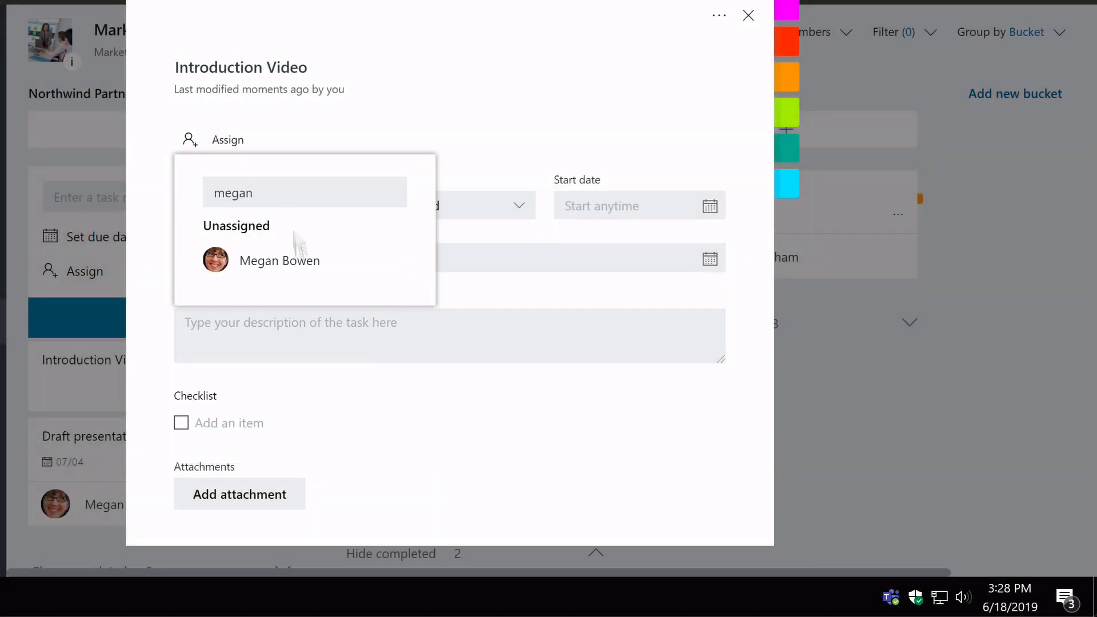
left_click(279, 261)
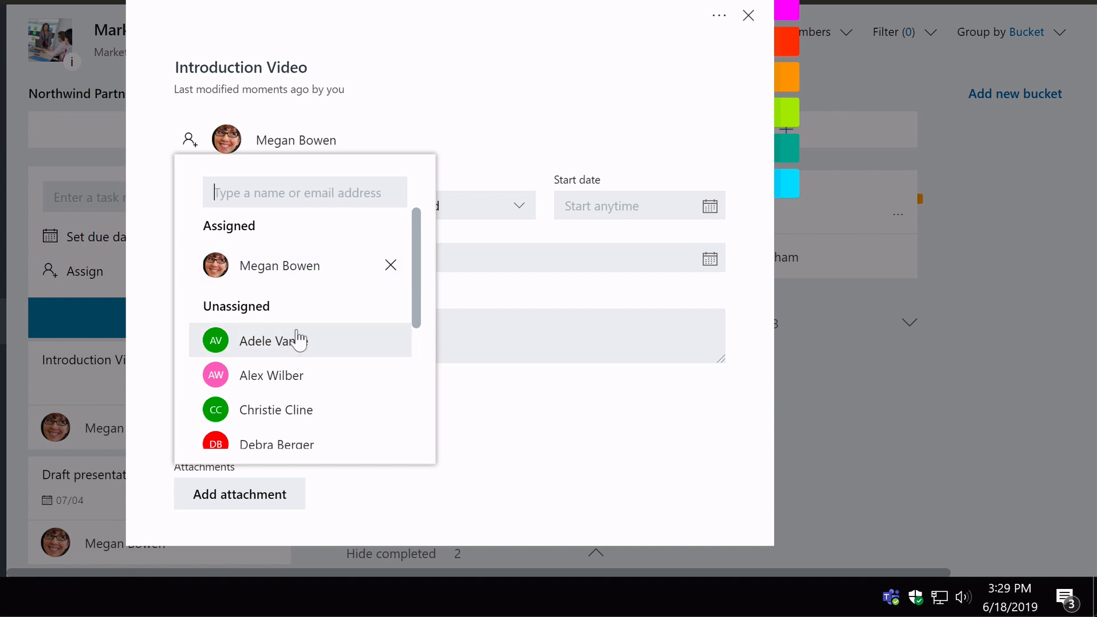
left_click(272, 375)
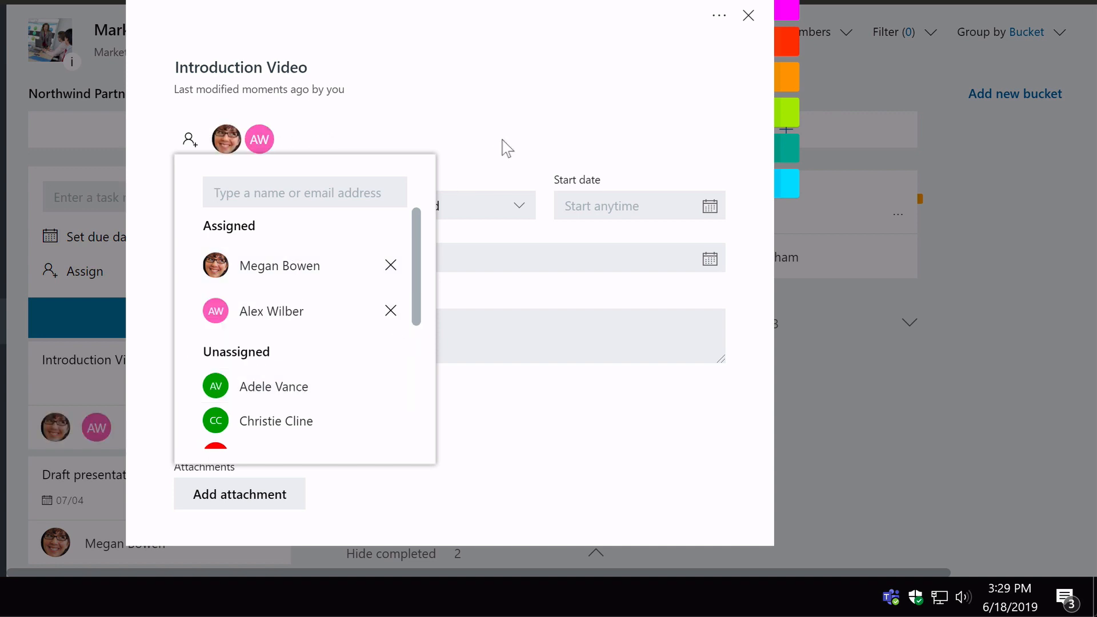
left_click(506, 146)
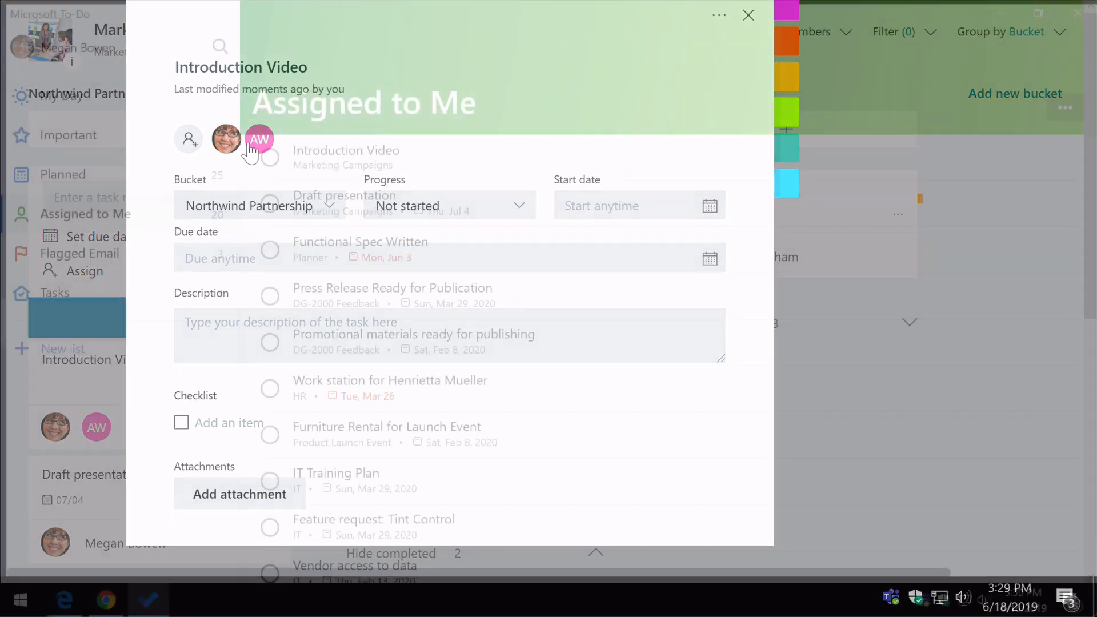
Switch to Microsoft To-Do showing the Assigned to Me list with Introduction Video.
left_click(747, 15)
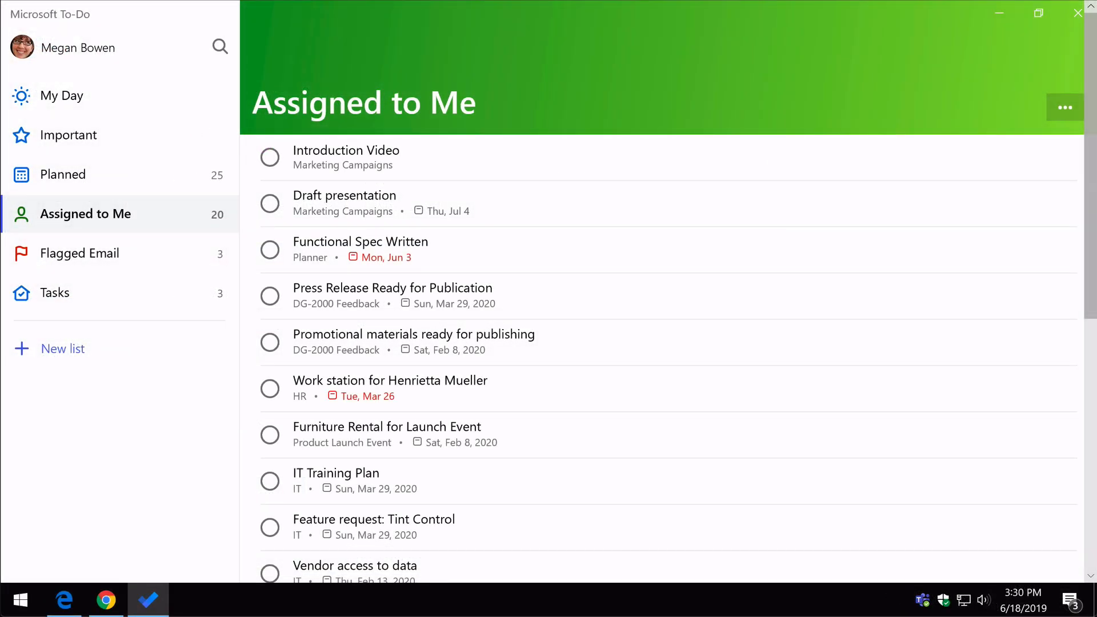
mouse_move(84, 162)
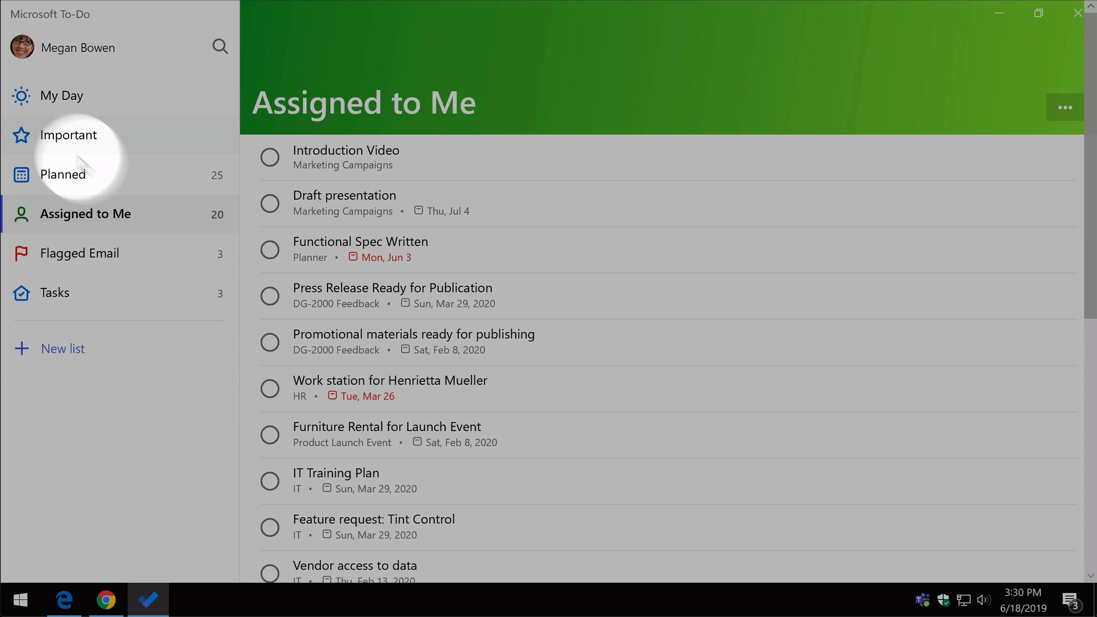
mouse_move(153, 221)
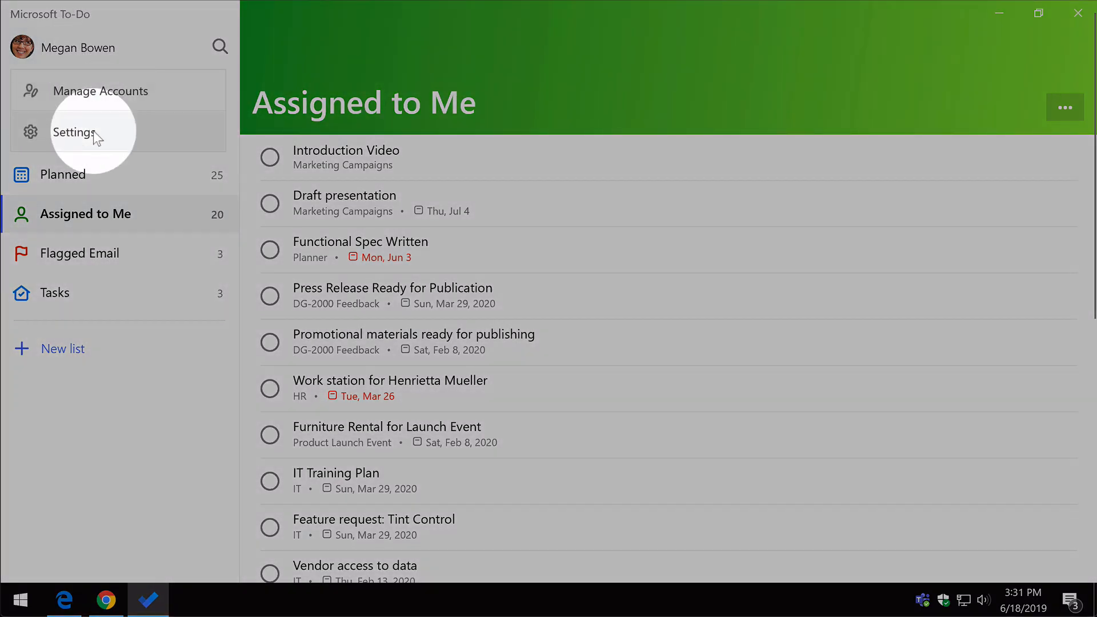
Turn off the 'Assigned to me' Planner connection in To-Do settings.
left_click(75, 132)
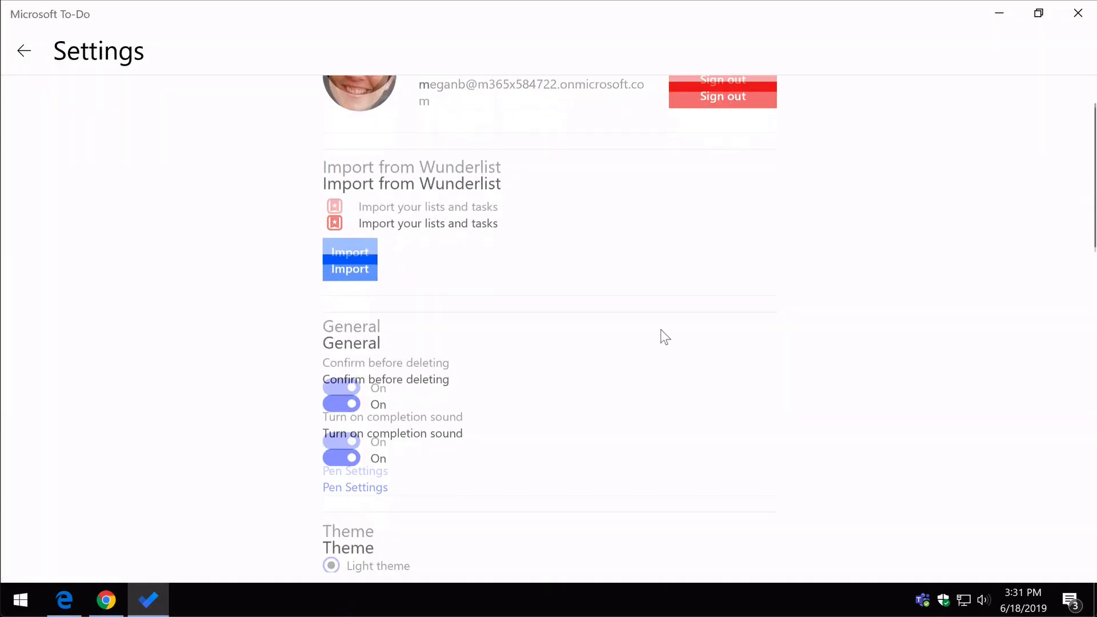
scroll("down", 3)
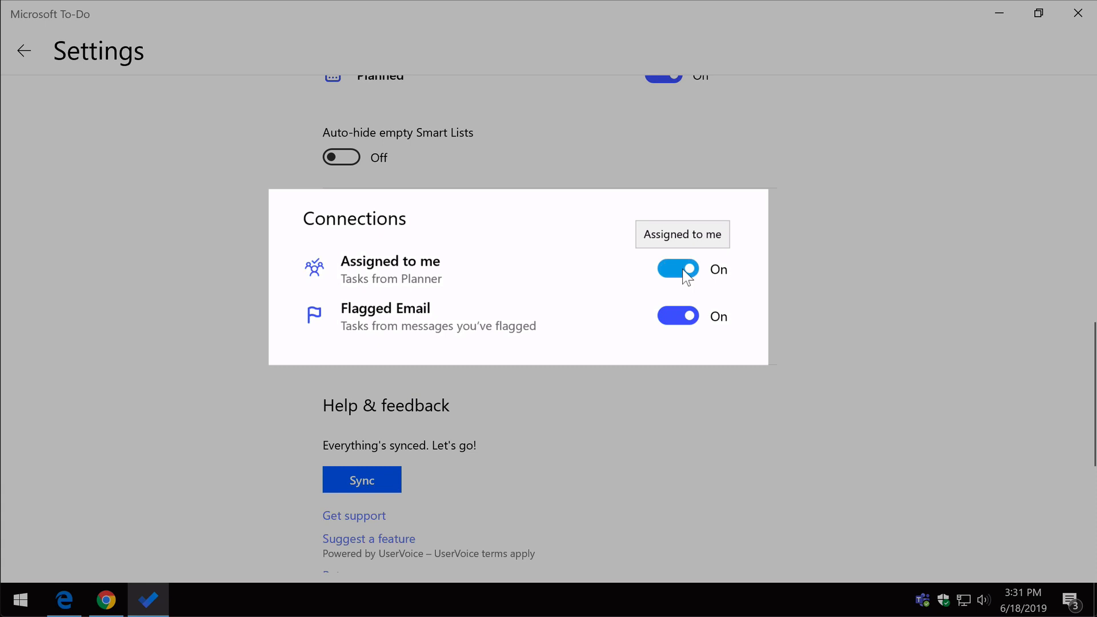
left_click(677, 270)
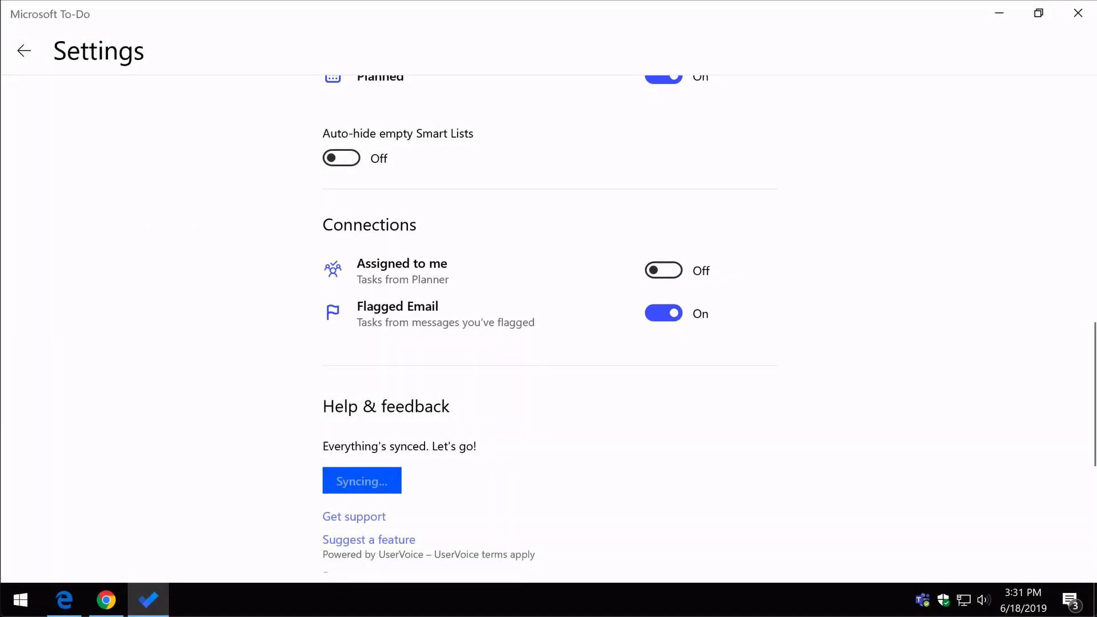
left_click(24, 50)
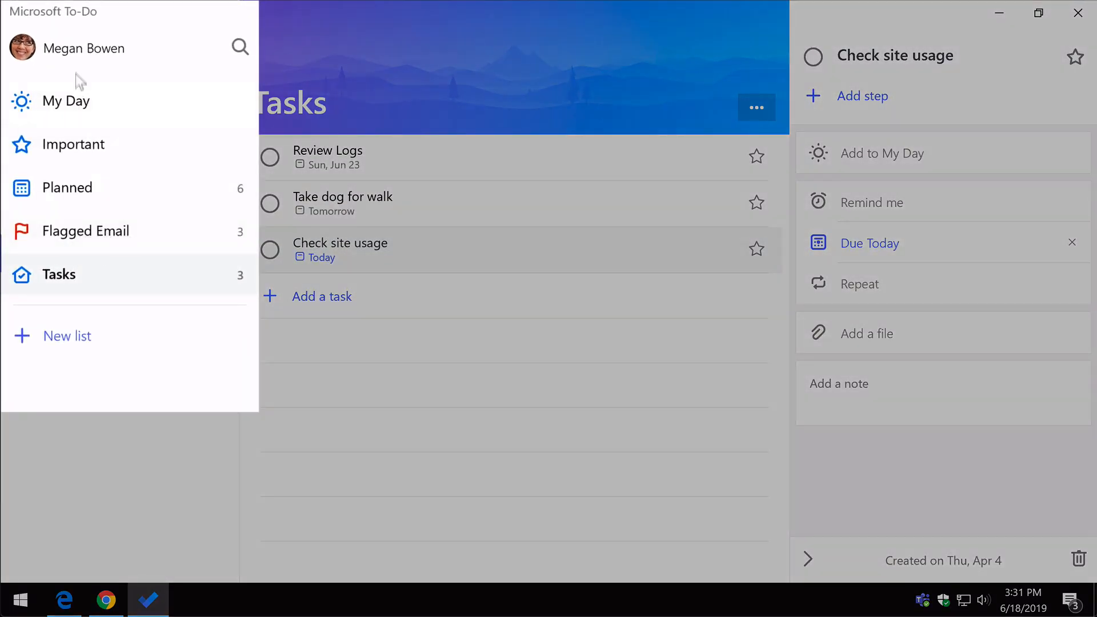
Switch the 'Assigned to me' connection back on and return to the task lists.
left_click(23, 47)
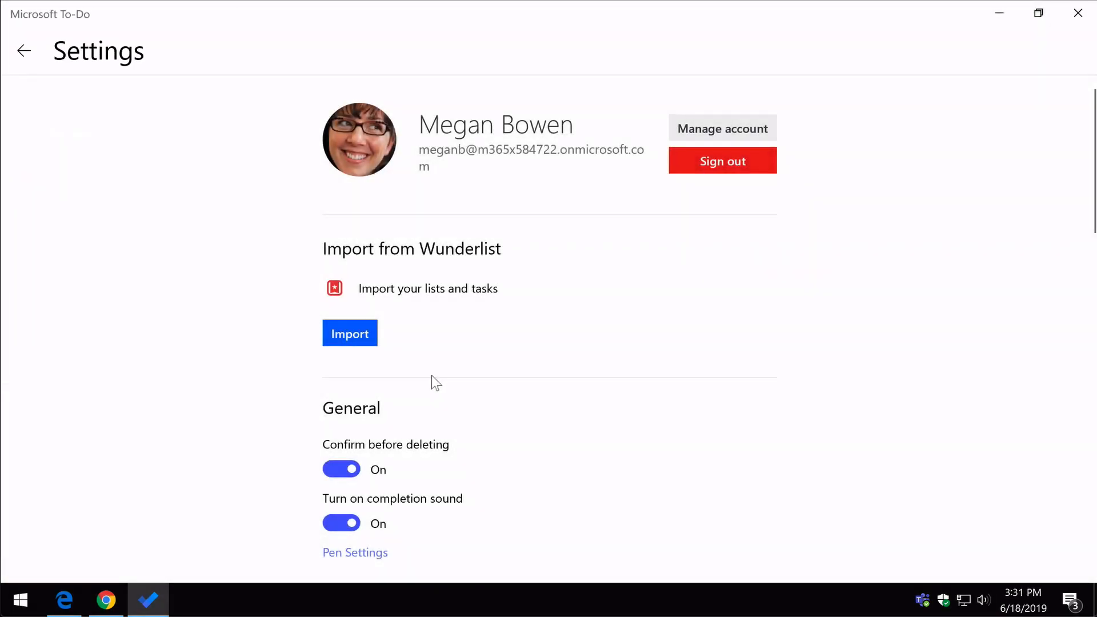
scroll("down", 3)
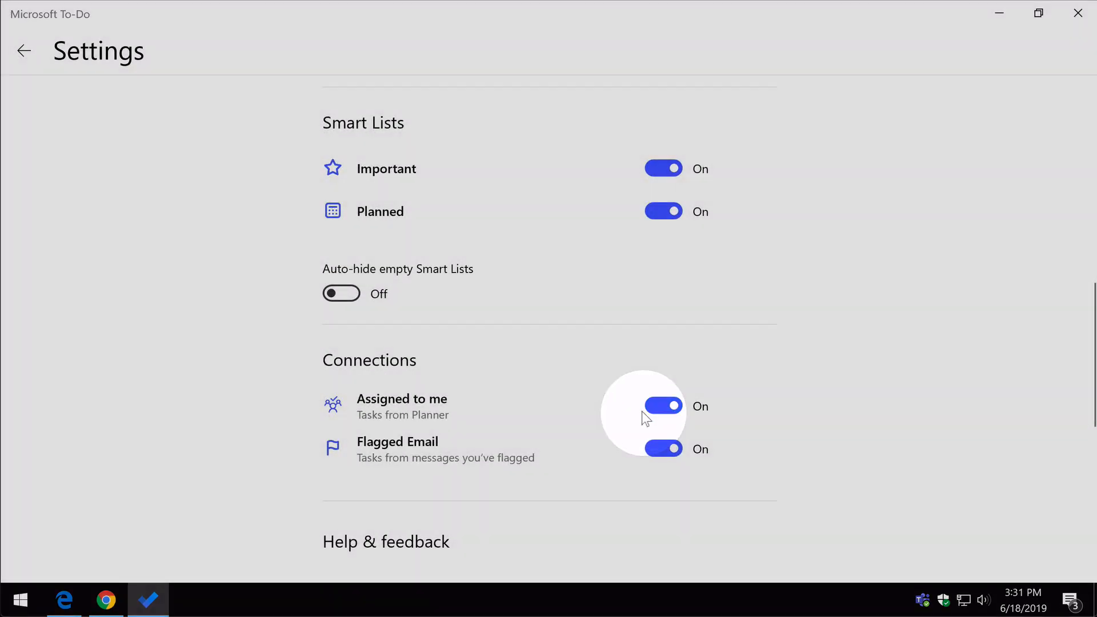
left_click(22, 50)
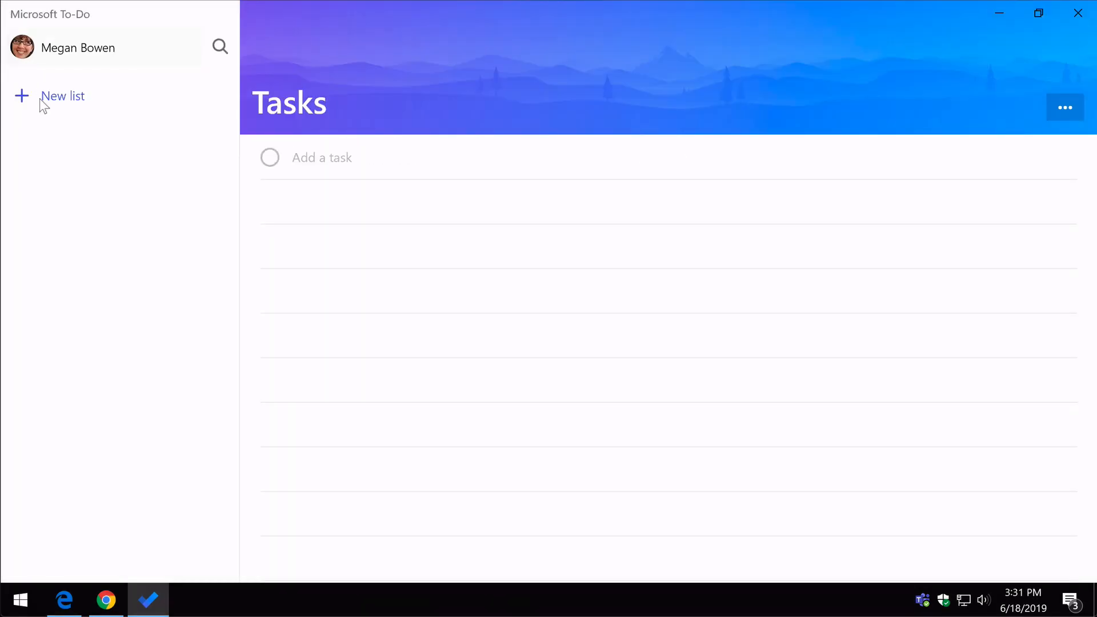
left_click(87, 214)
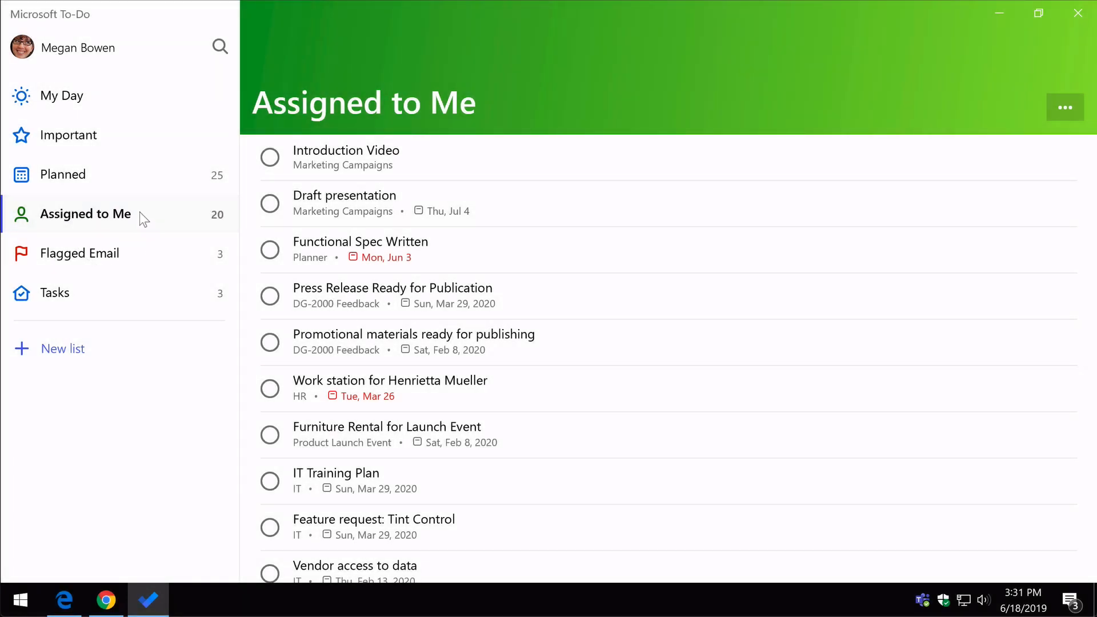
mouse_move(213, 228)
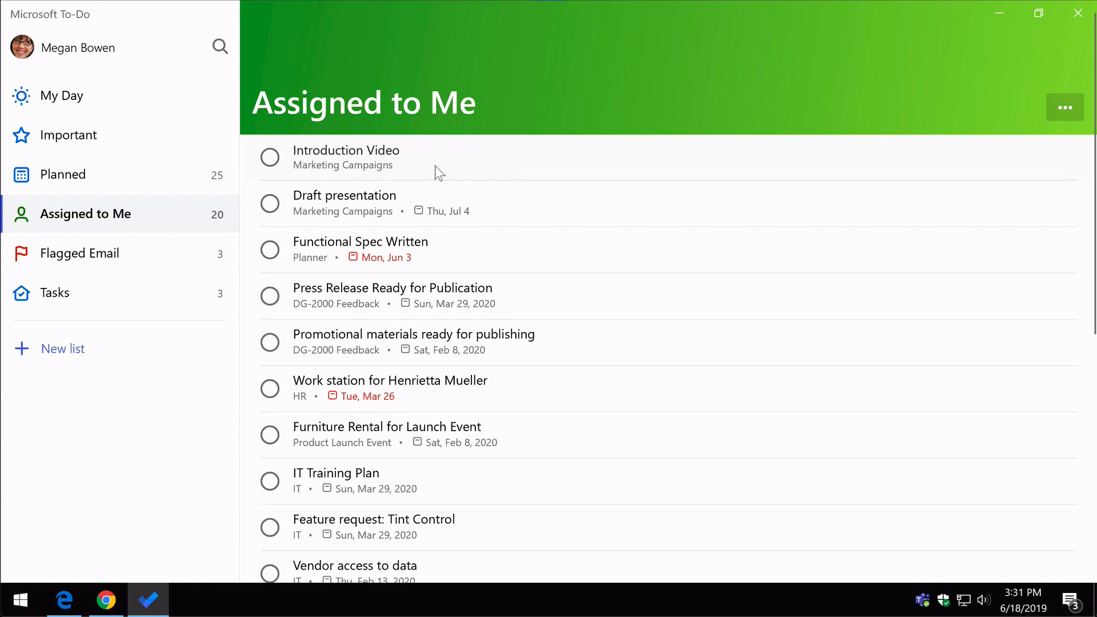
mouse_move(428, 181)
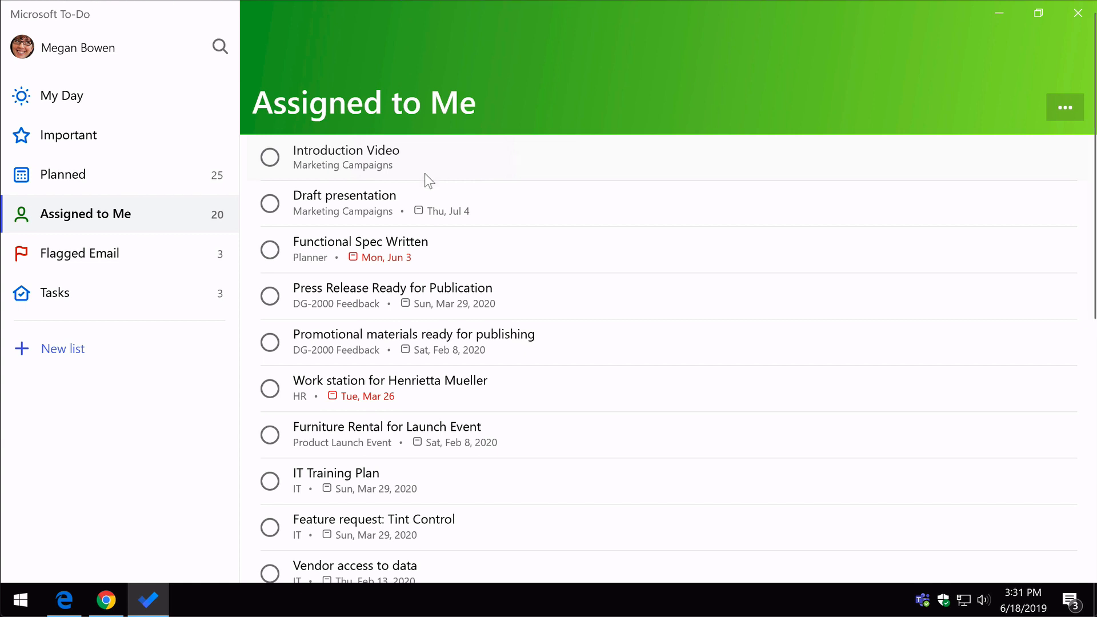
Open Introduction Video's details, showing the Marketing Campaigns plan and both assignees.
left_click(346, 157)
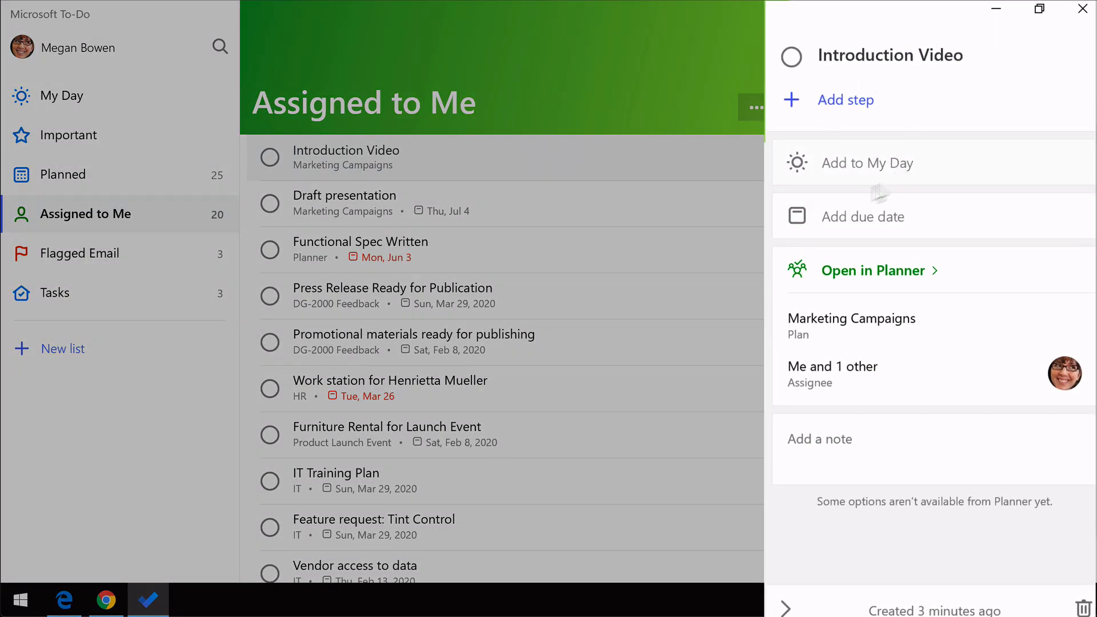
mouse_move(880, 280)
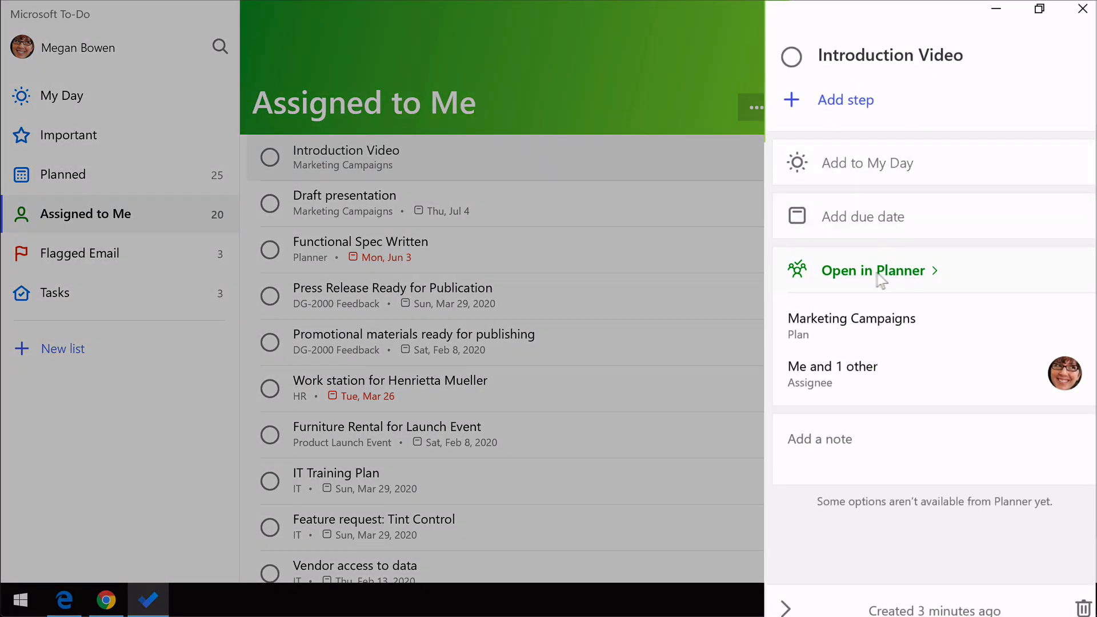
mouse_move(885, 281)
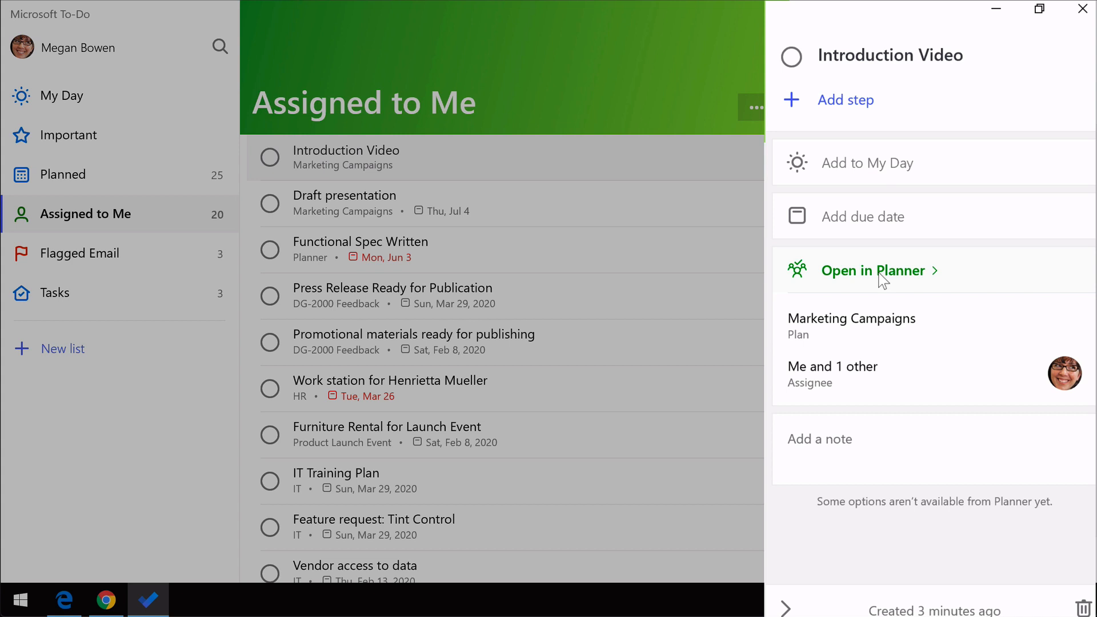
mouse_move(911, 380)
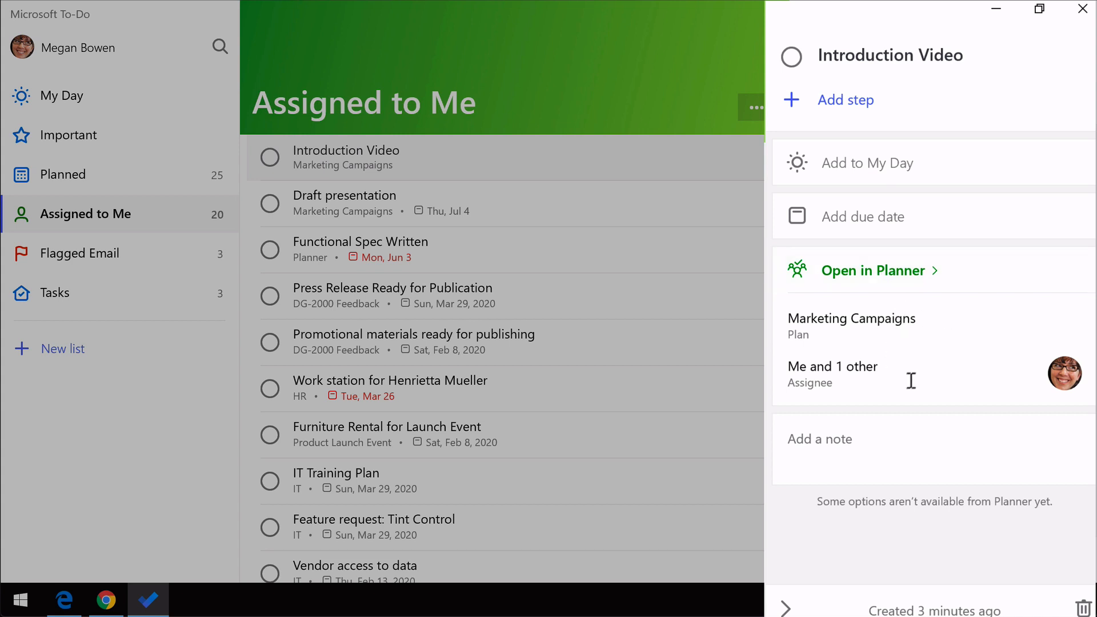
mouse_move(957, 325)
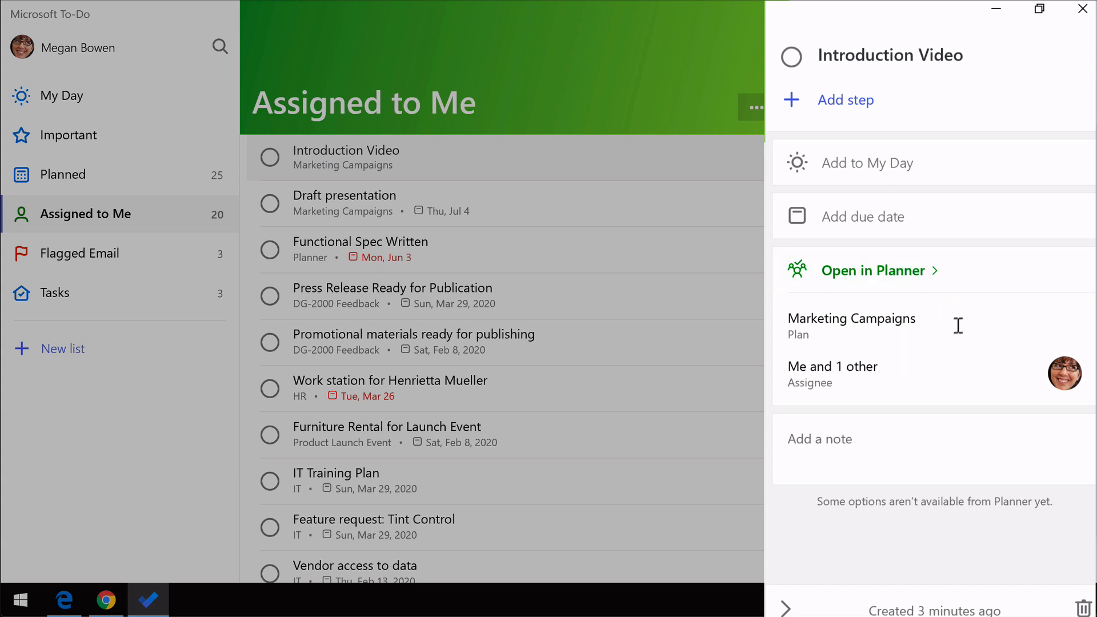
mouse_move(836, 365)
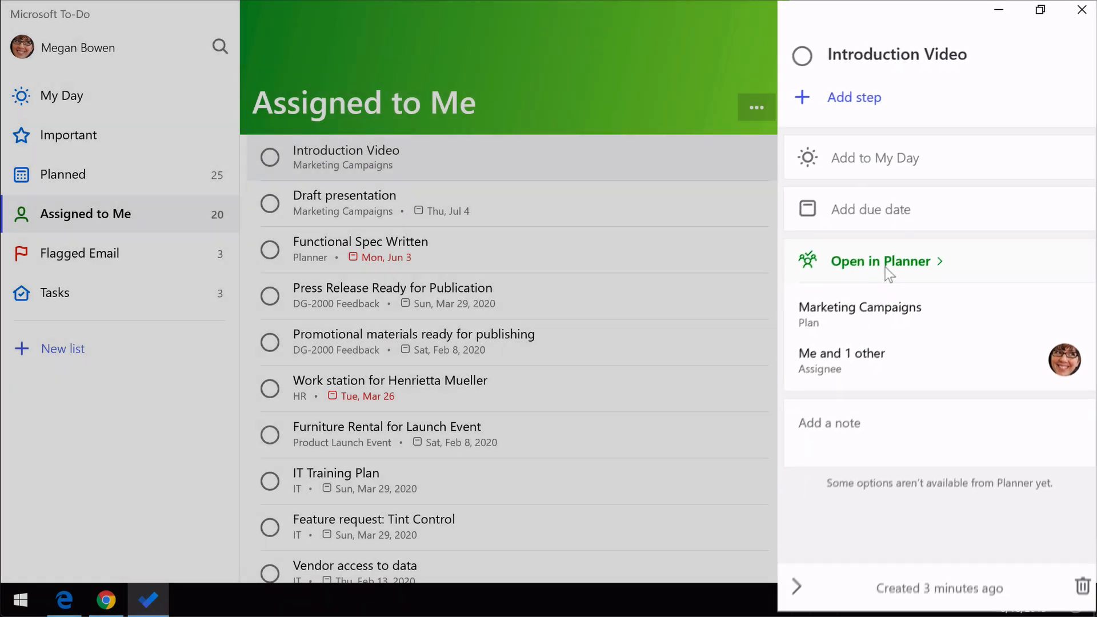
left_click(883, 261)
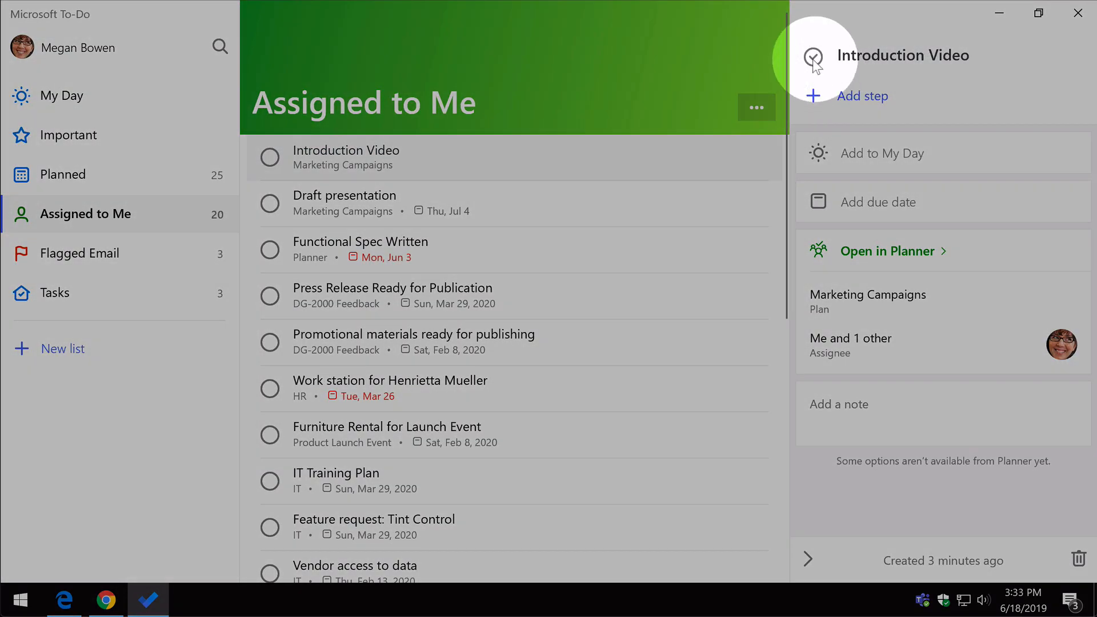
mouse_move(813, 57)
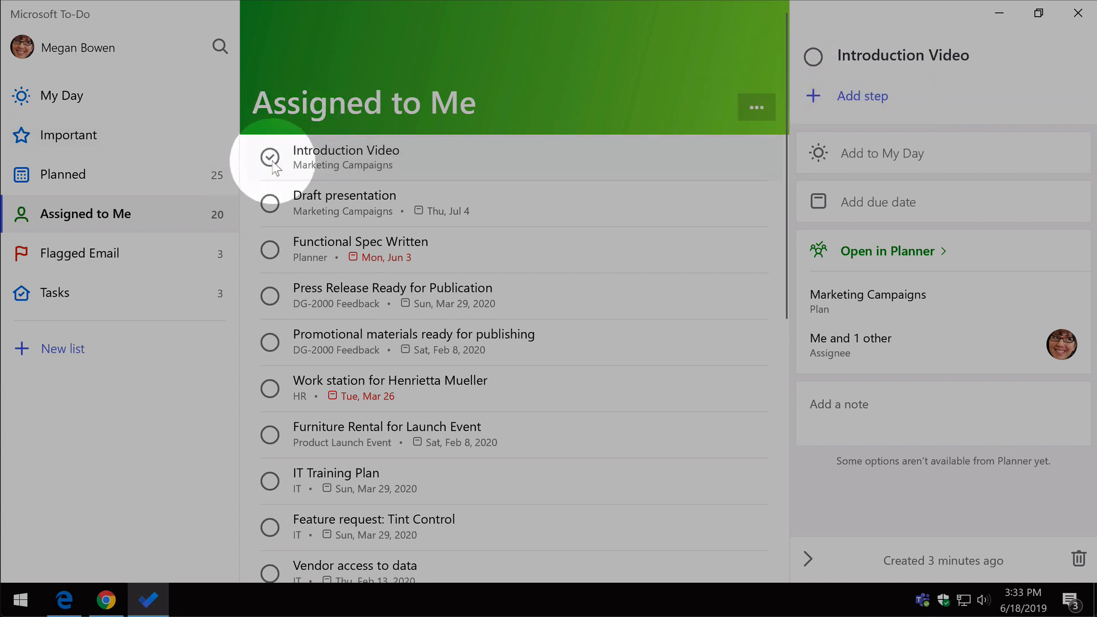
mouse_move(269, 158)
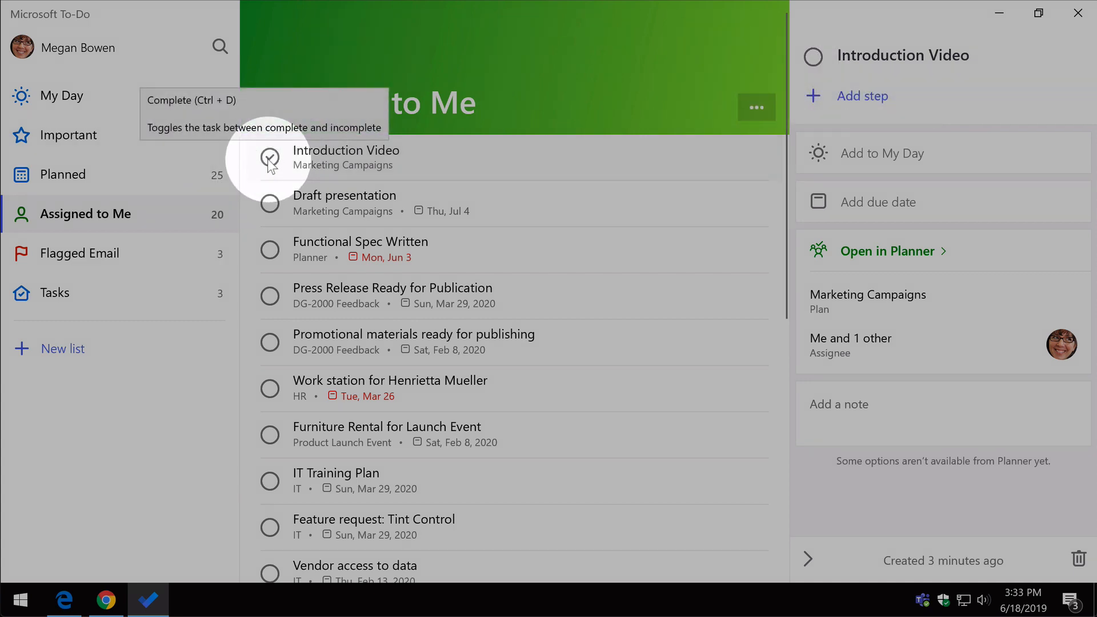
Mark Introduction Video complete in To-Do and view it in Planner.
left_click(269, 159)
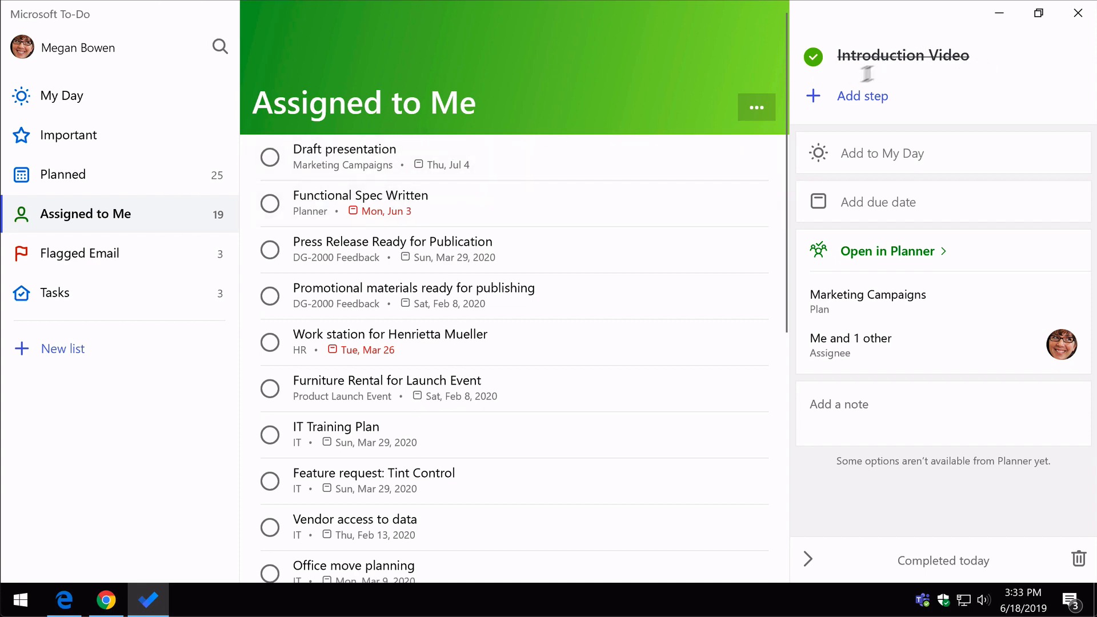
left_click(887, 250)
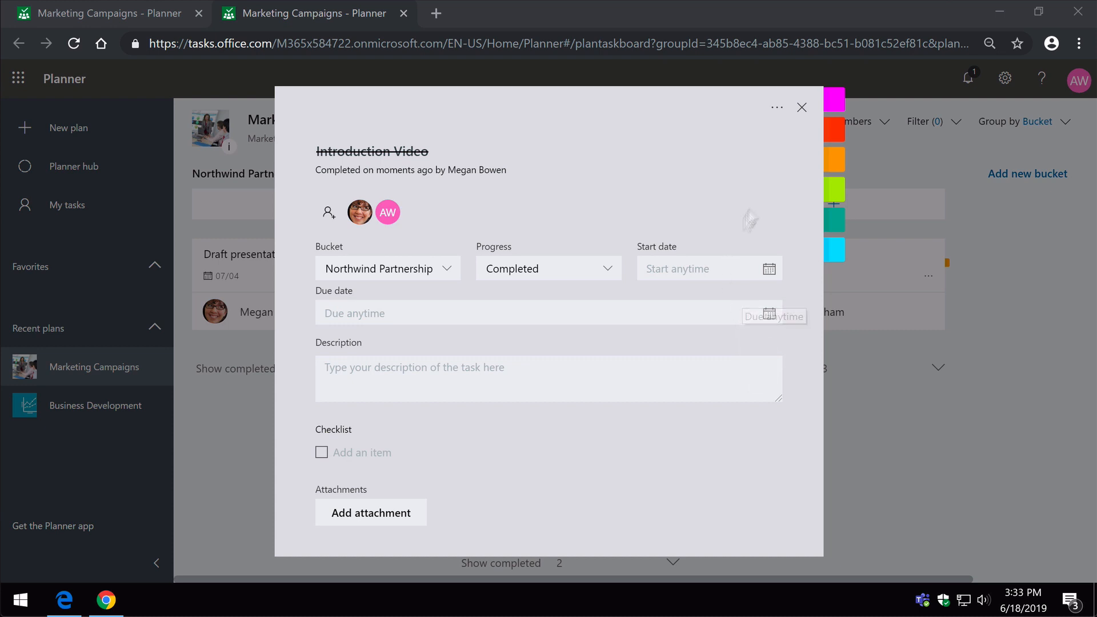
Show Northwind Partnership's completed tasks and open the completed Introduction Video.
left_click(801, 107)
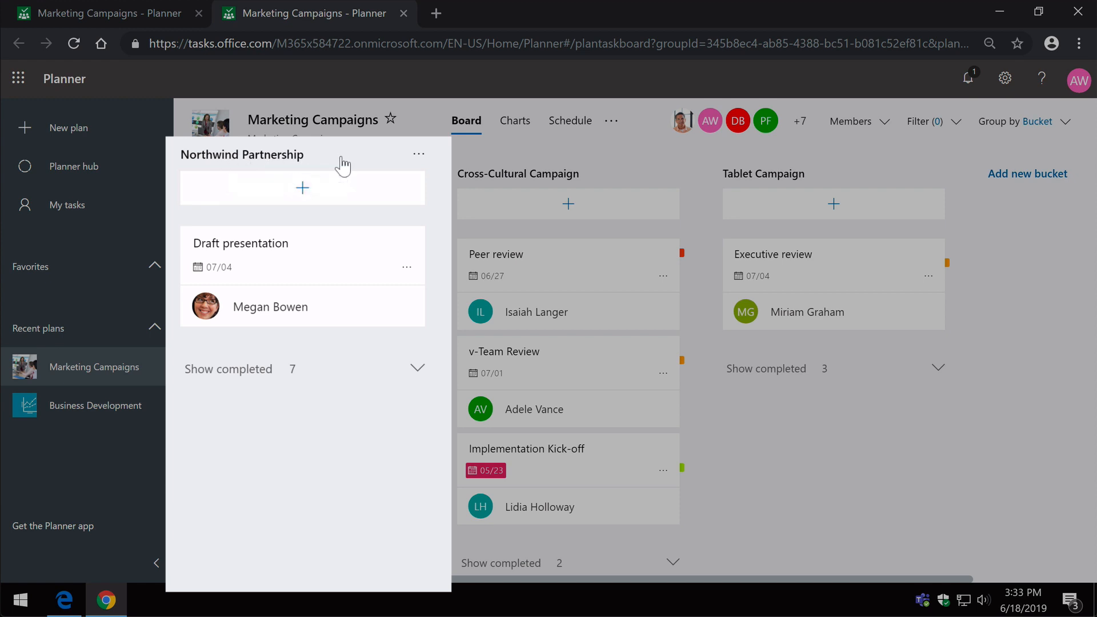
mouse_move(417, 371)
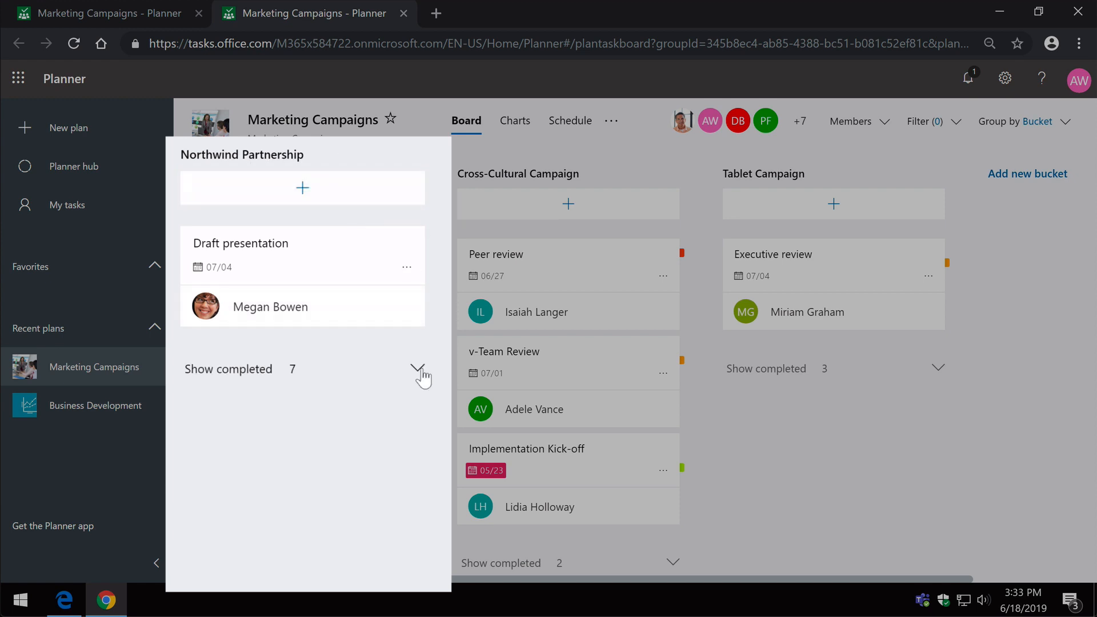
left_click(417, 369)
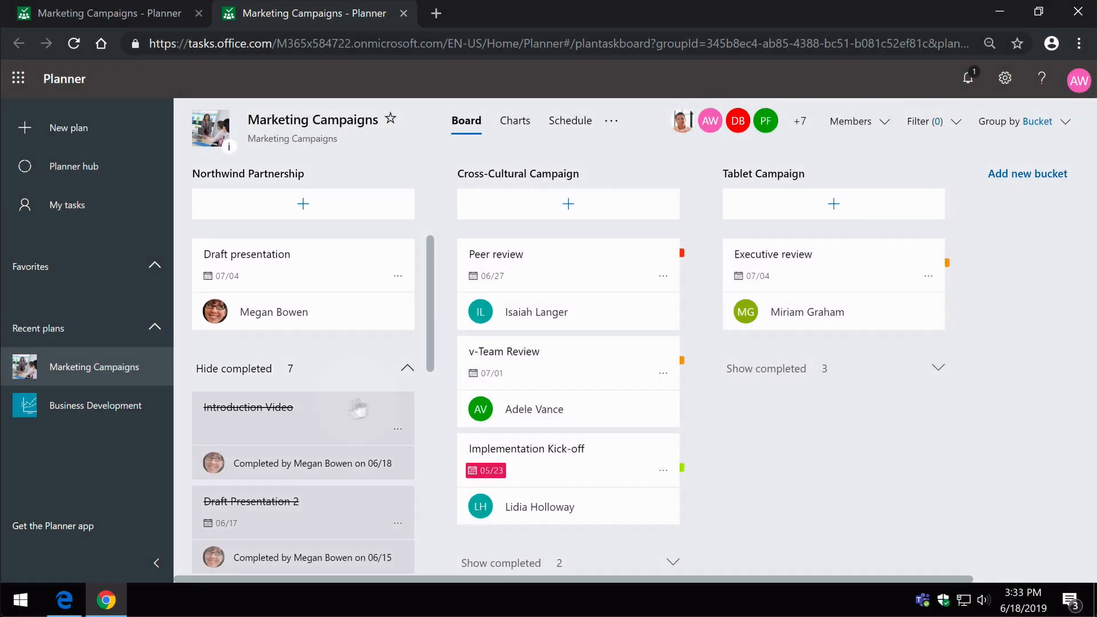
left_click(248, 407)
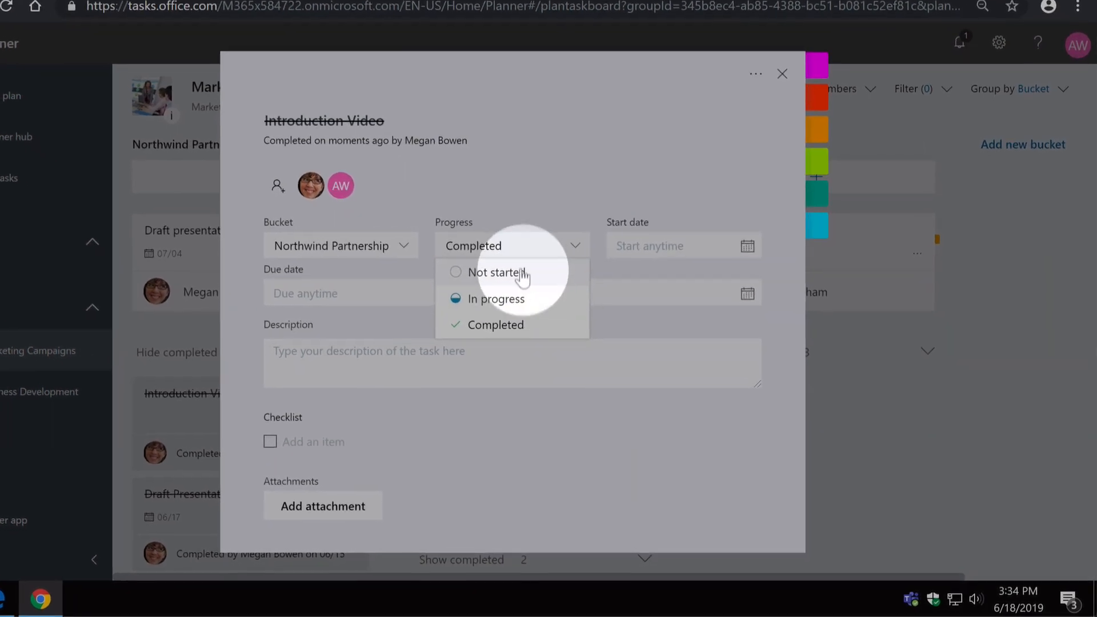
Set Introduction Video's progress to Not started and close its details.
left_click(497, 272)
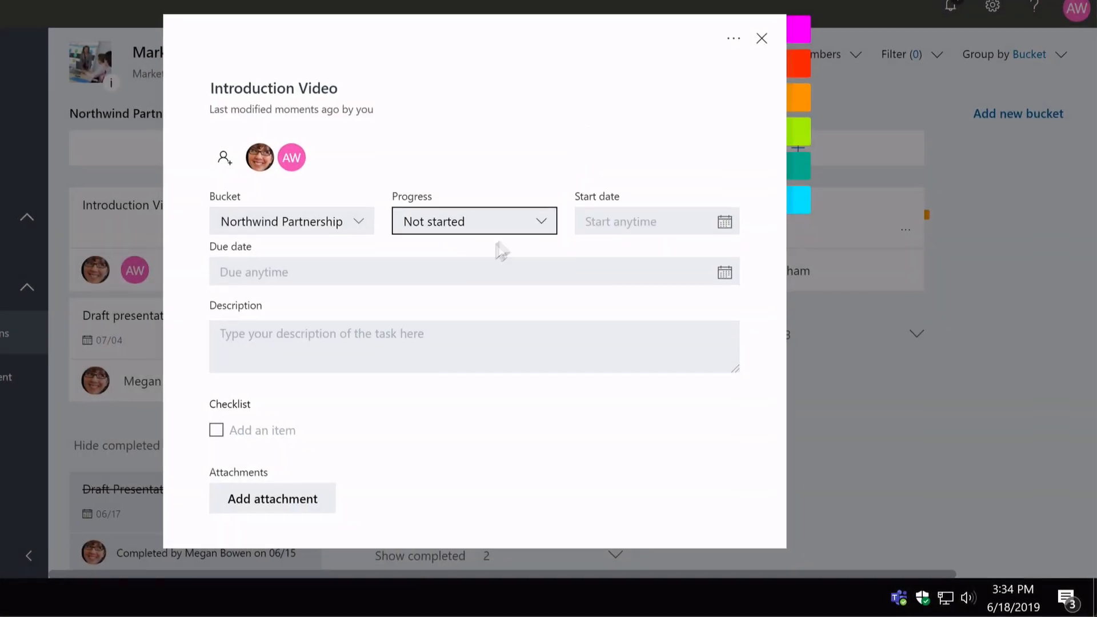
left_click(762, 38)
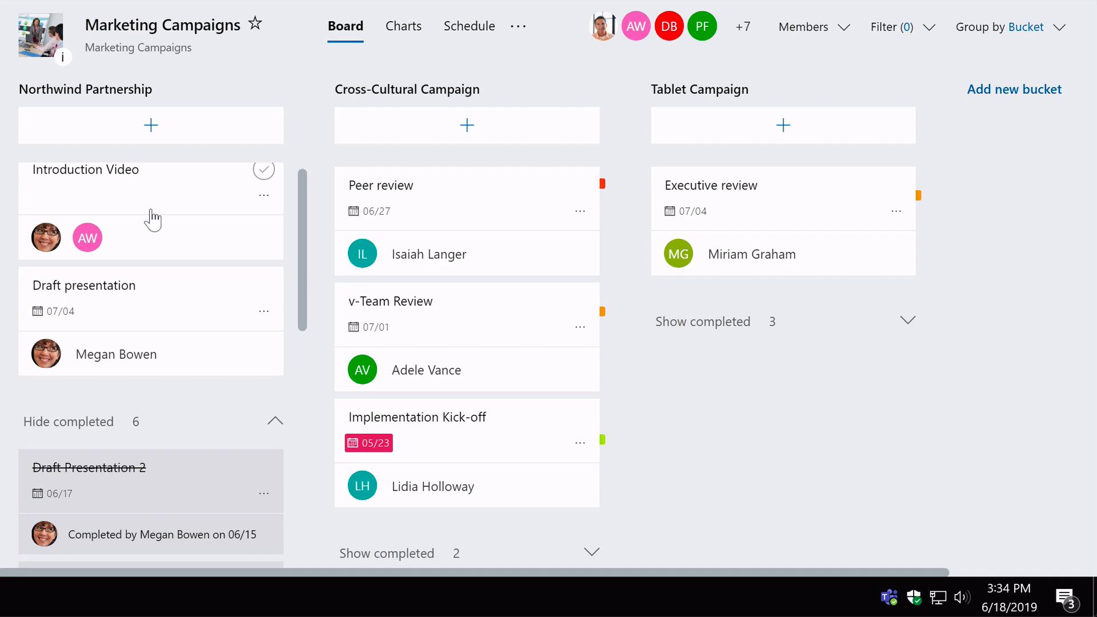
left_click(147, 600)
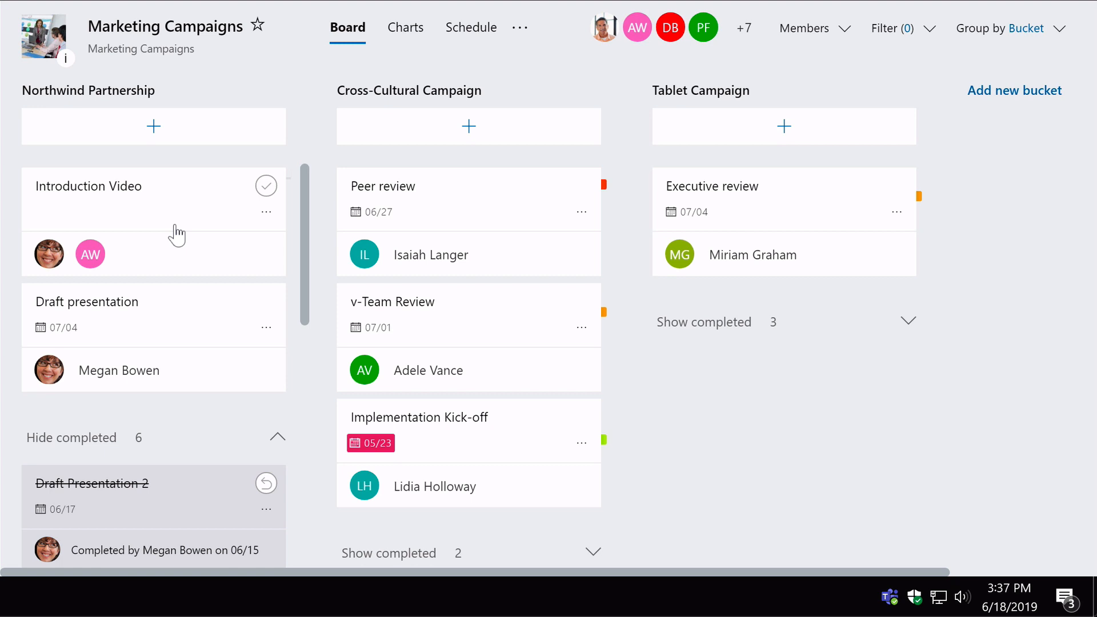
Add Record, Edit and Publish checklist items and show the checklist on the card.
left_click(89, 186)
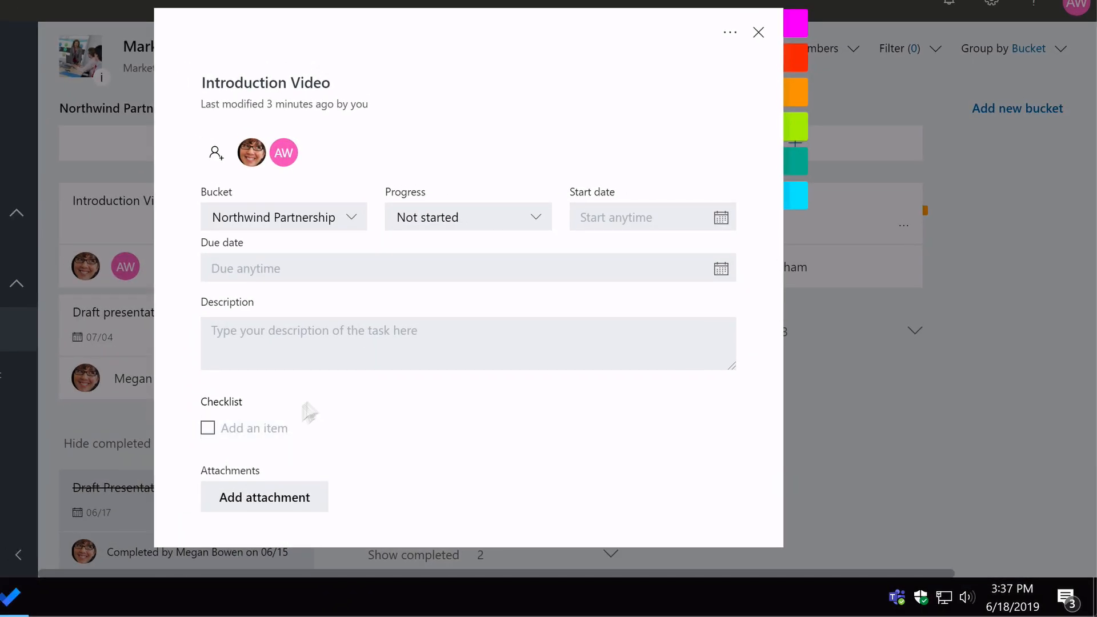
type("Record")
type("Edit")
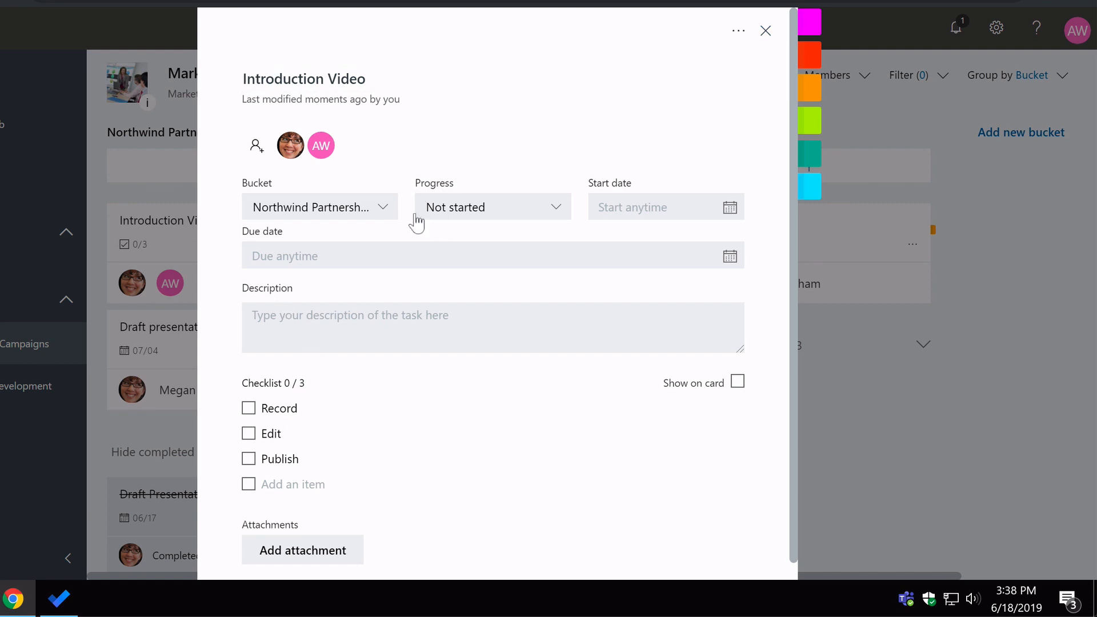
left_click(737, 382)
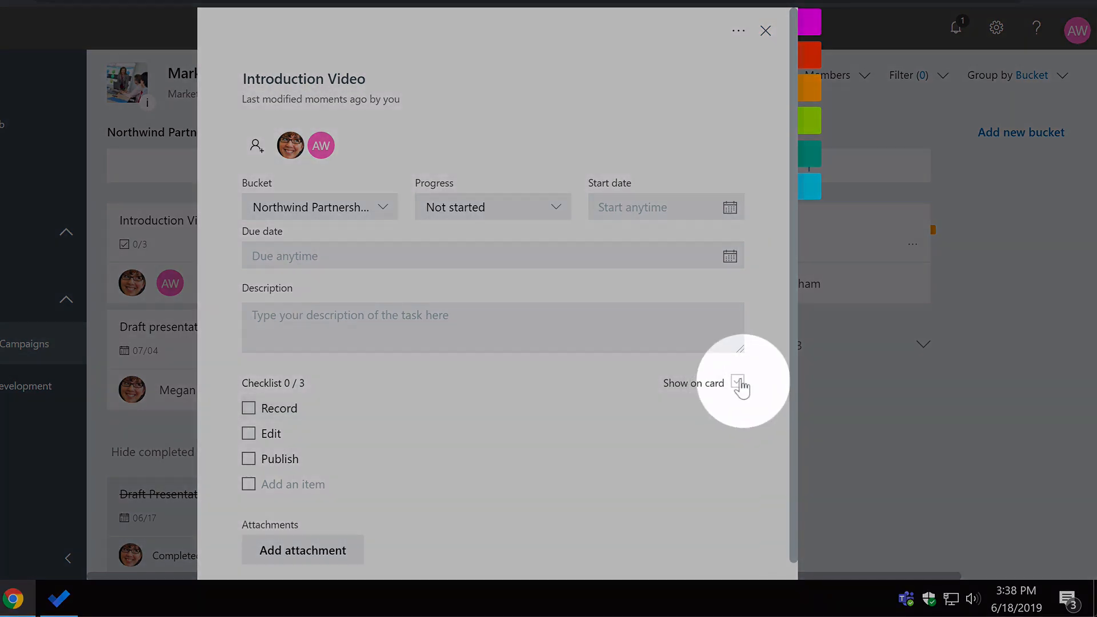
left_click(738, 382)
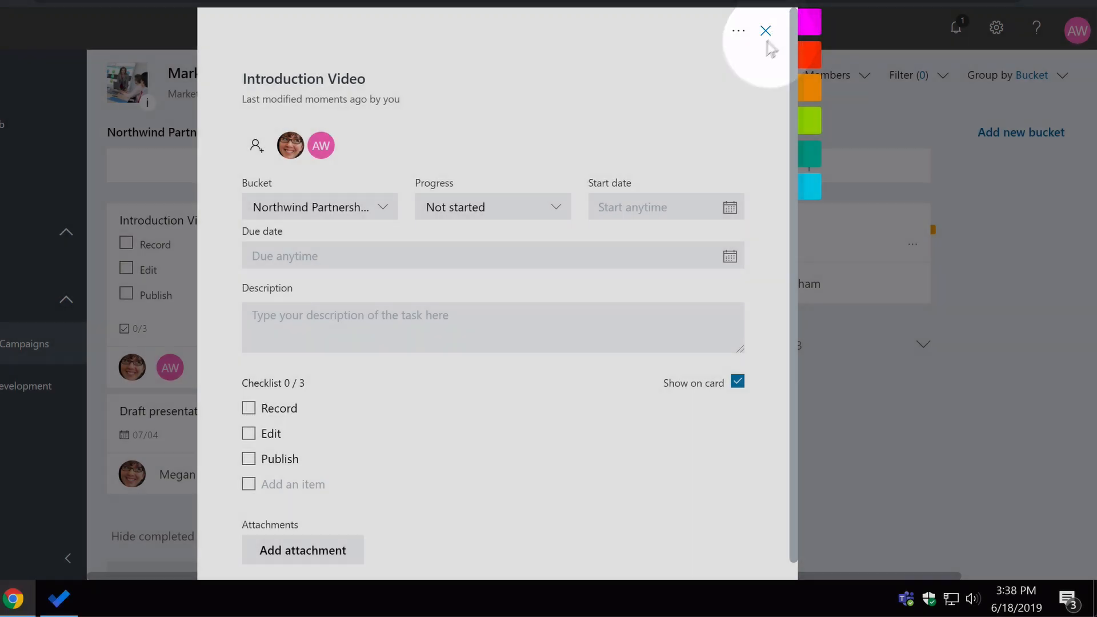
left_click(764, 31)
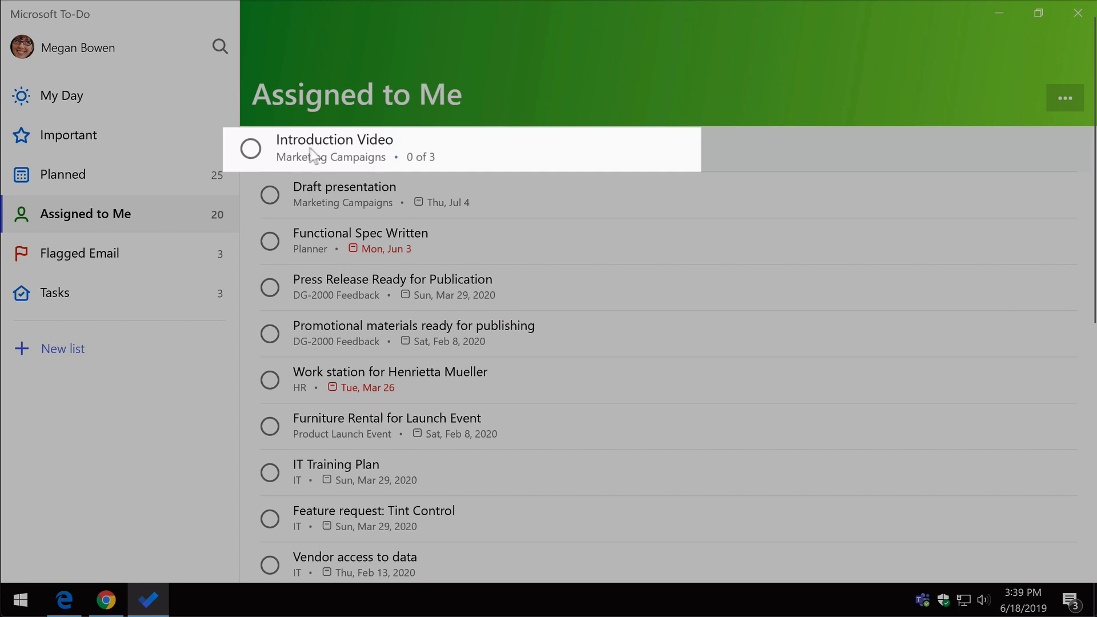
mouse_move(408, 173)
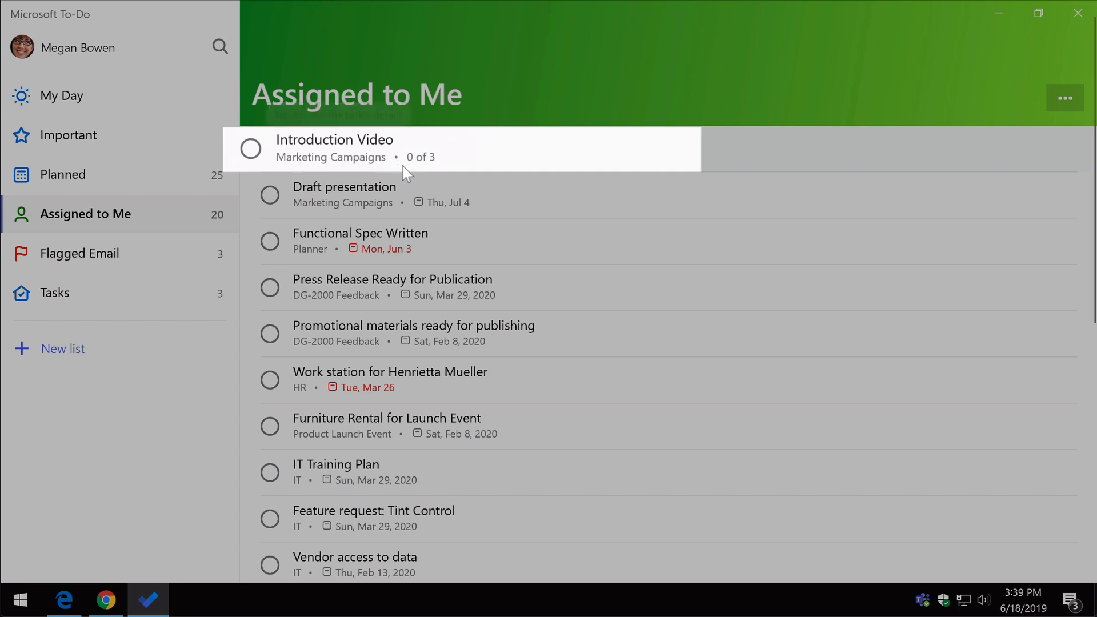
mouse_move(483, 170)
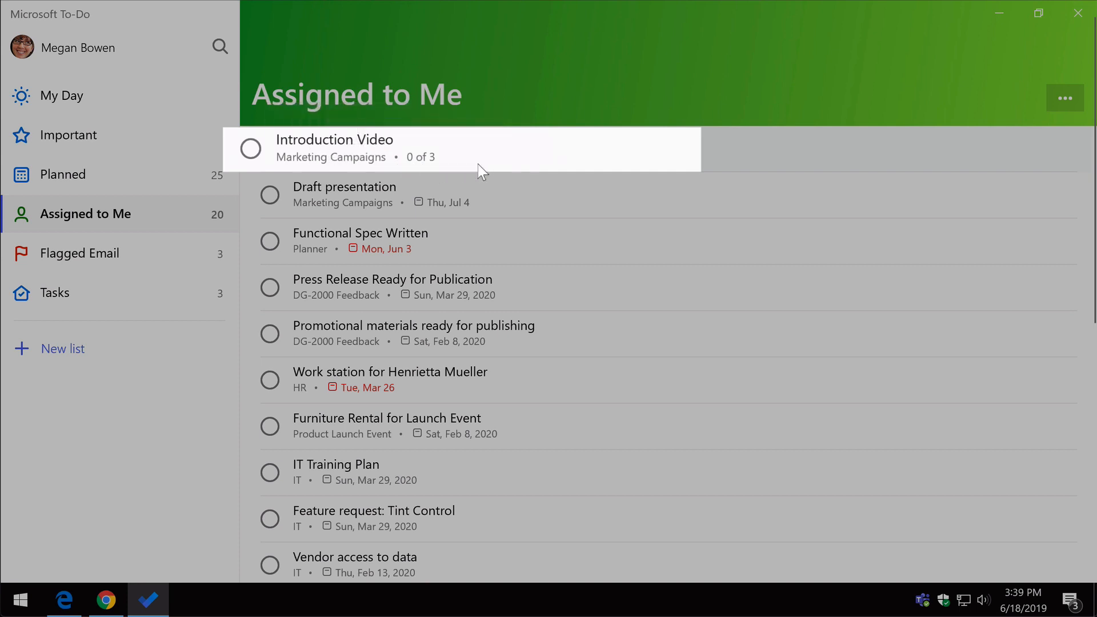
Open Introduction Video in To-Do and check off the Record step.
left_click(461, 147)
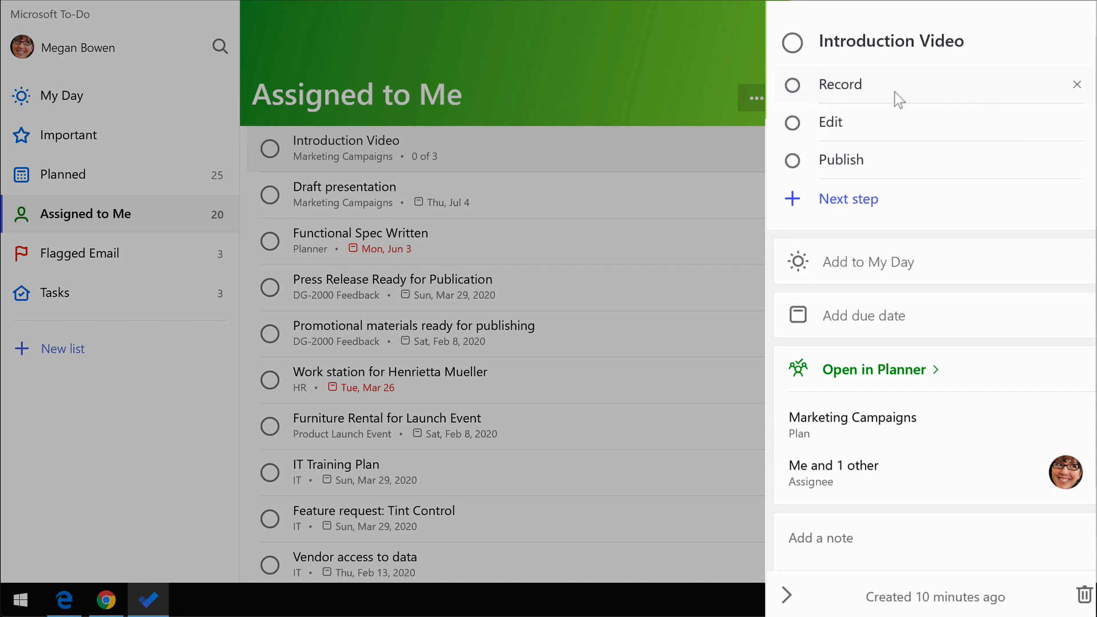
left_click(792, 85)
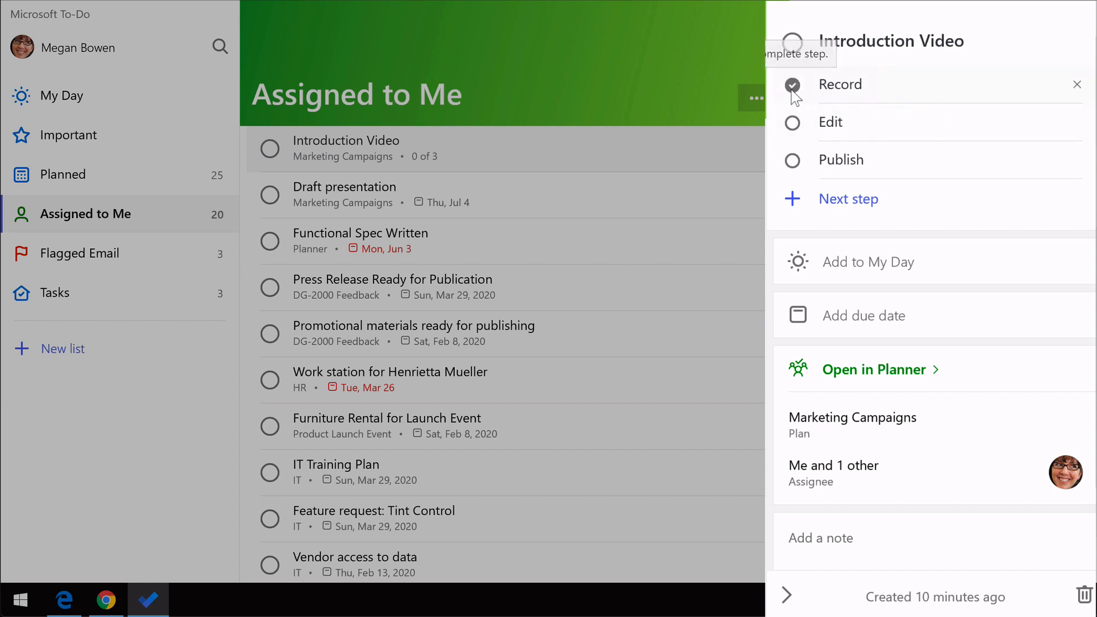
left_click(793, 84)
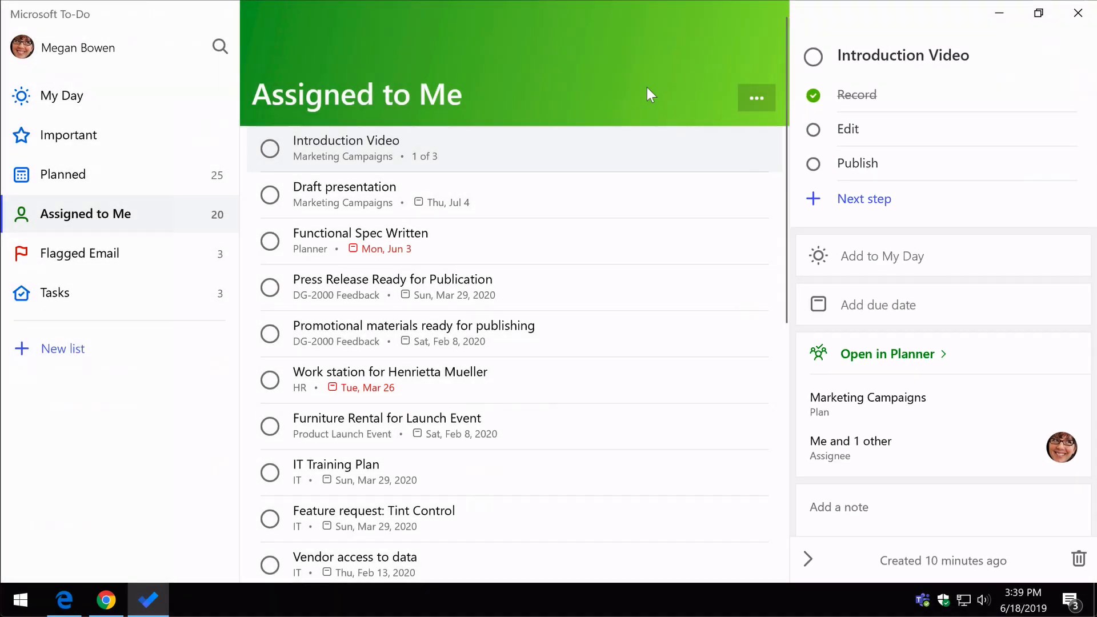
left_click(886, 353)
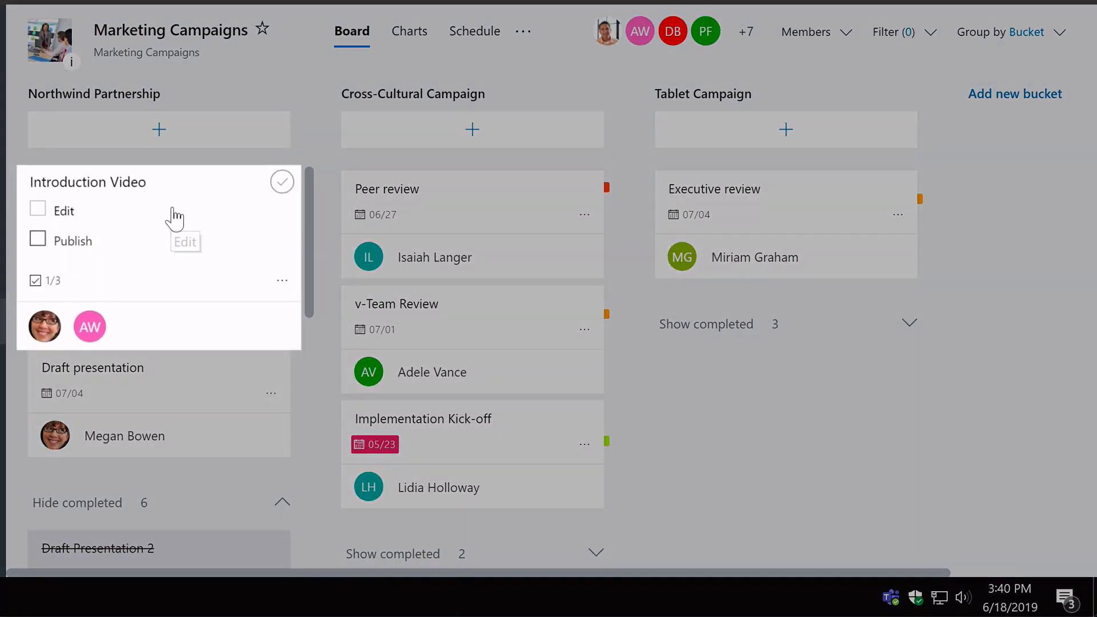
Untick Record in Introduction Video's checklist, returning it to 0 of 3.
left_click(87, 181)
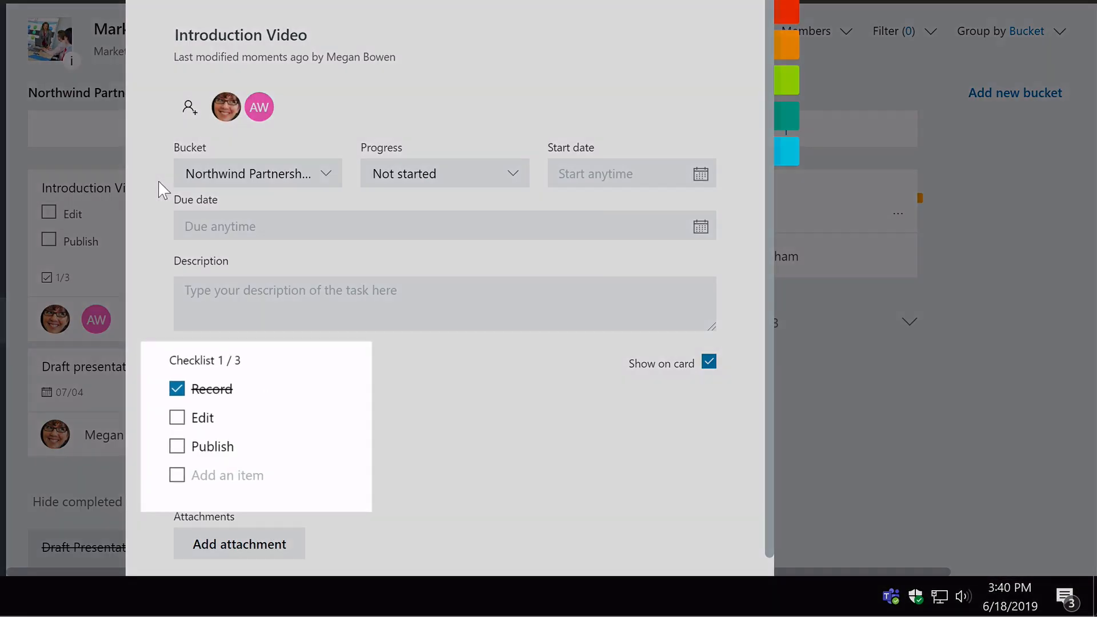
mouse_move(250, 402)
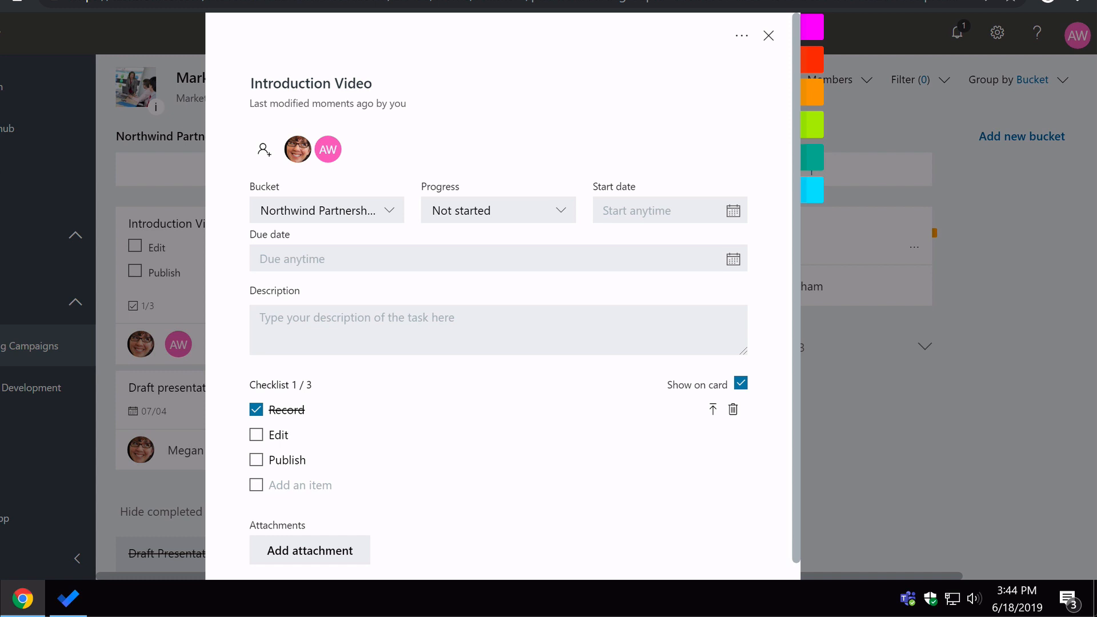
mouse_move(981, 371)
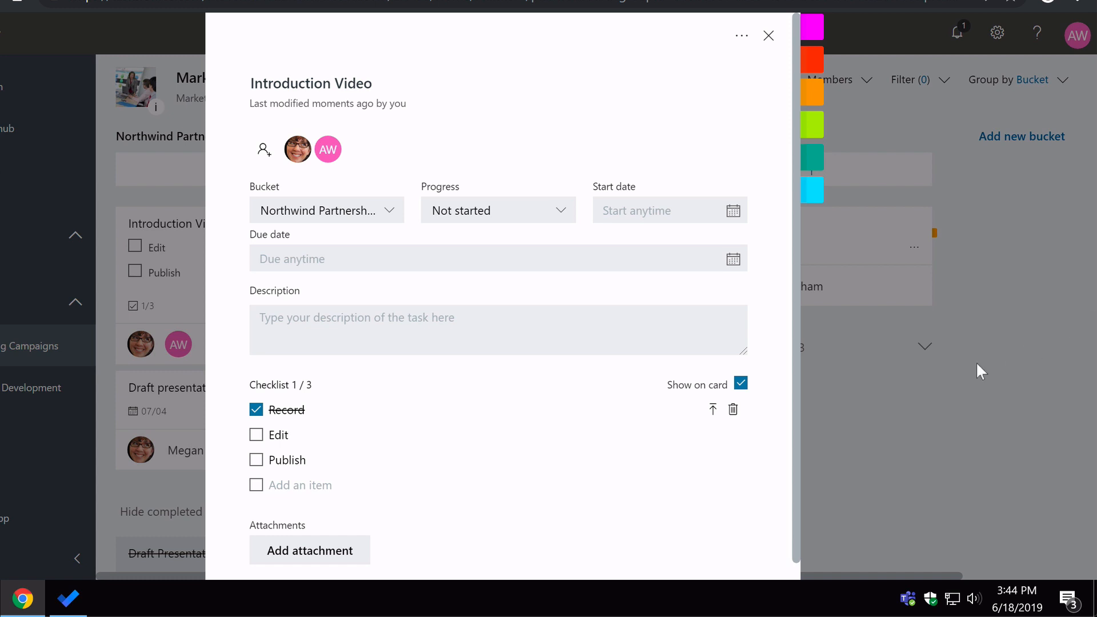
left_click(255, 409)
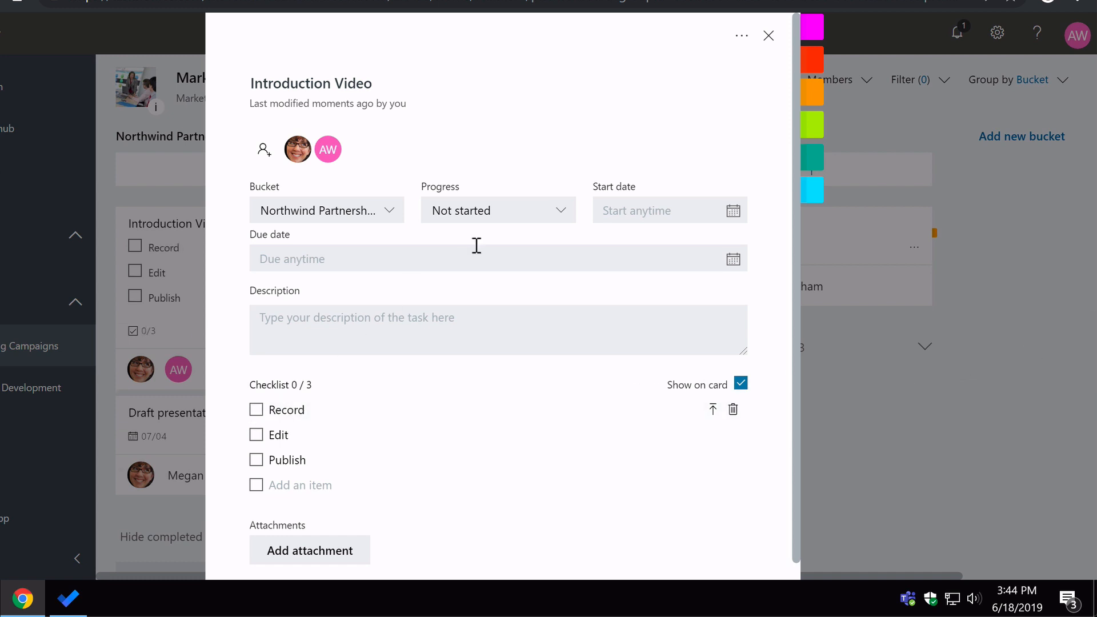
left_click(741, 35)
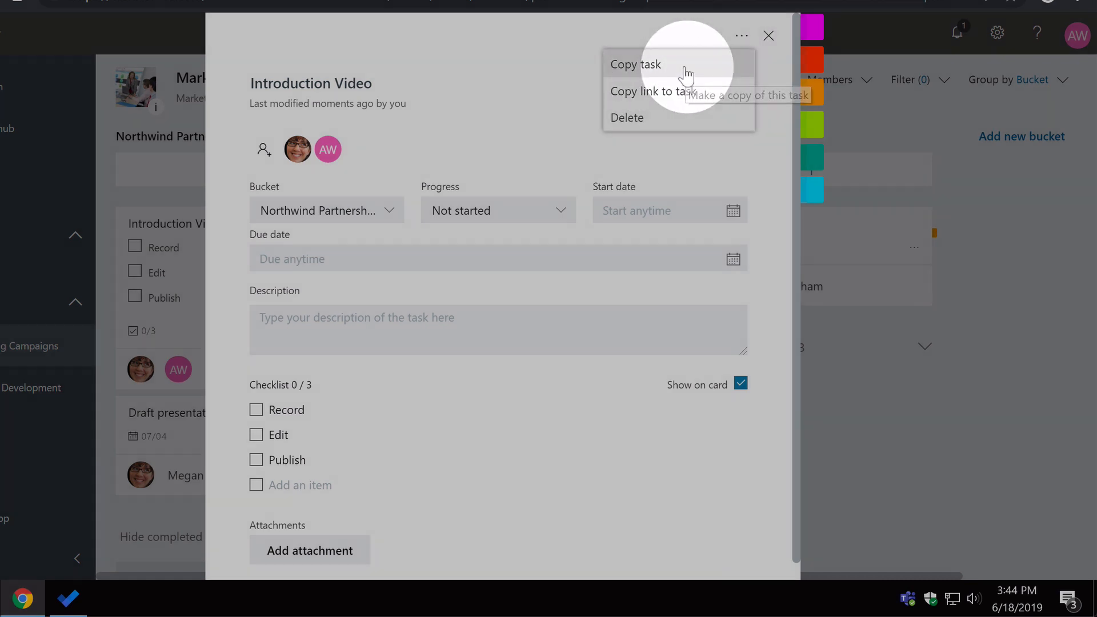
Copy the task as 'Introduction Video 2' with its assignment included, then close details.
left_click(634, 63)
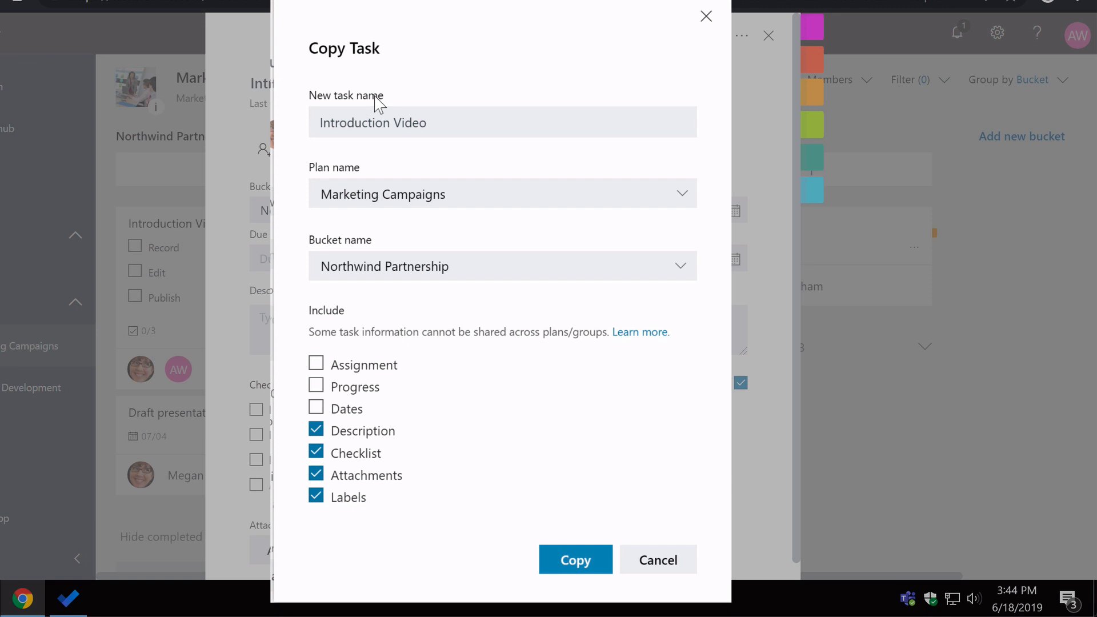
mouse_move(420, 111)
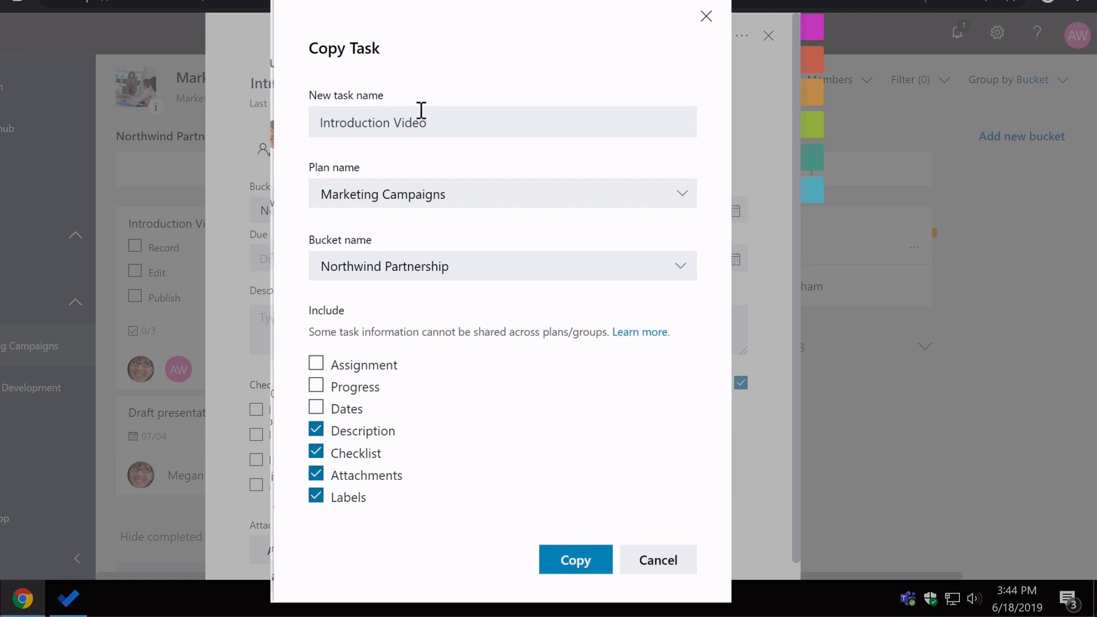
left_click(316, 364)
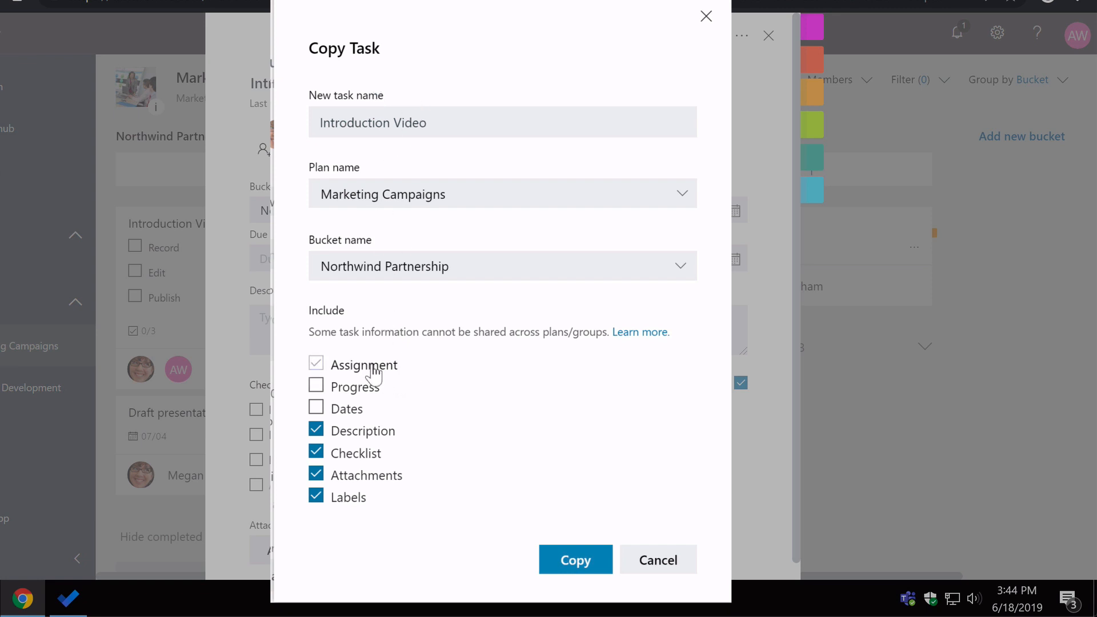
left_click(315, 363)
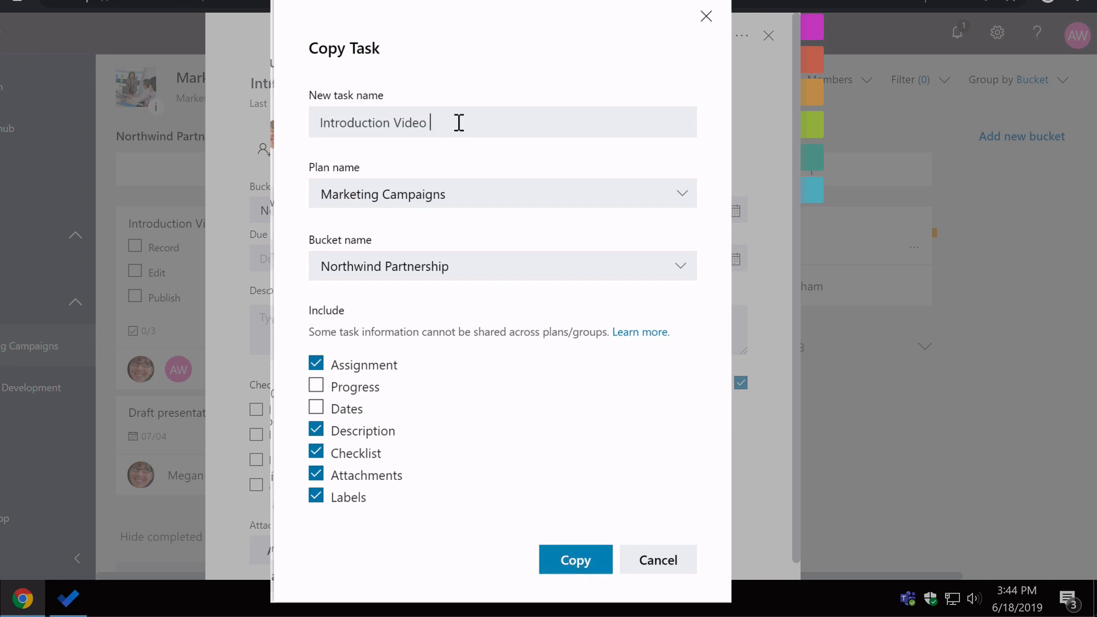
left_click(575, 560)
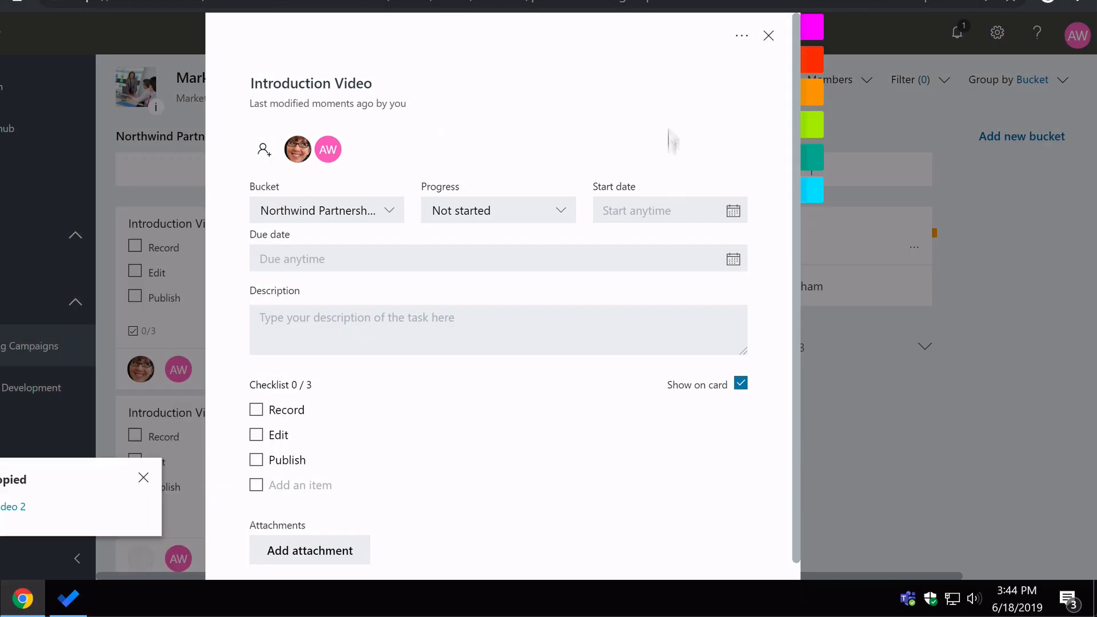
mouse_move(655, 74)
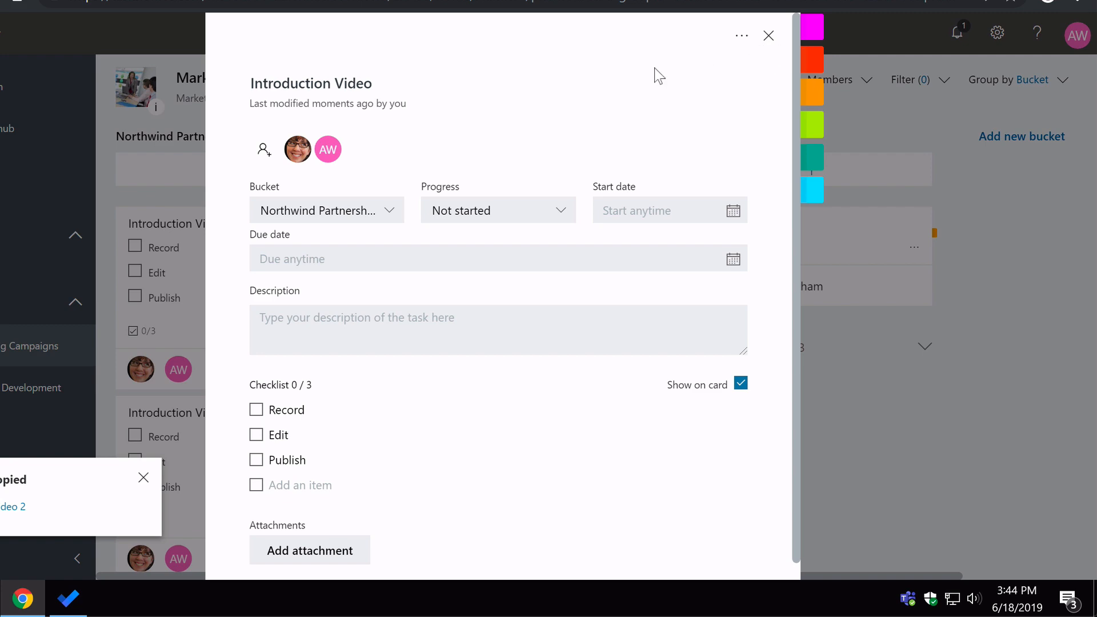
left_click(767, 36)
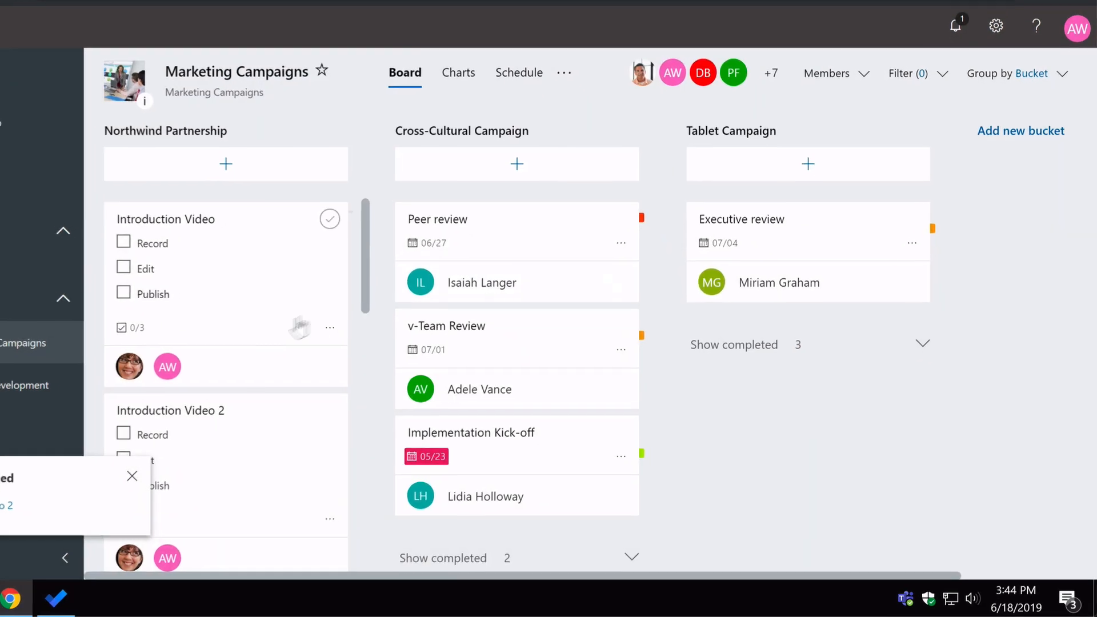
Open Introduction Video 2 in Northwind Partnership to view its 0/3 checklist.
scroll("down", 3)
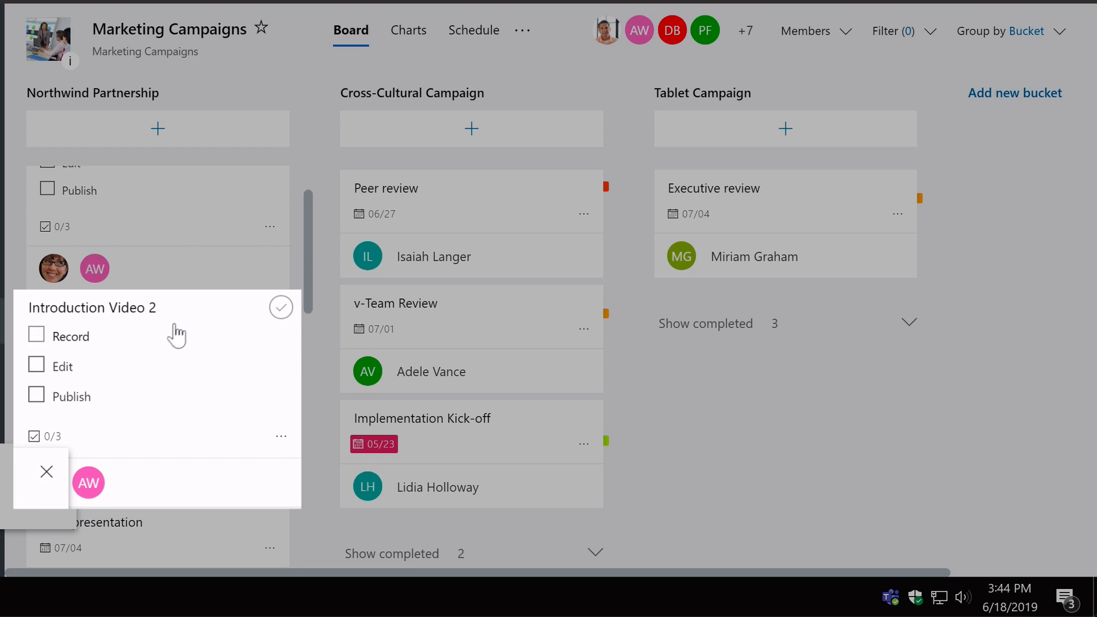
left_click(91, 307)
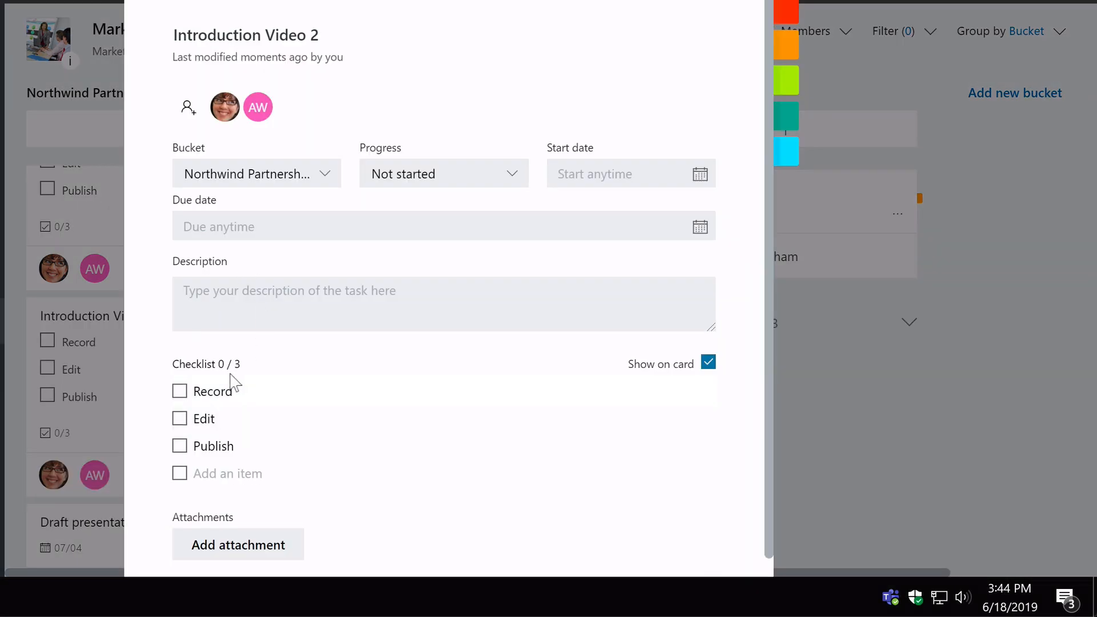
mouse_move(294, 112)
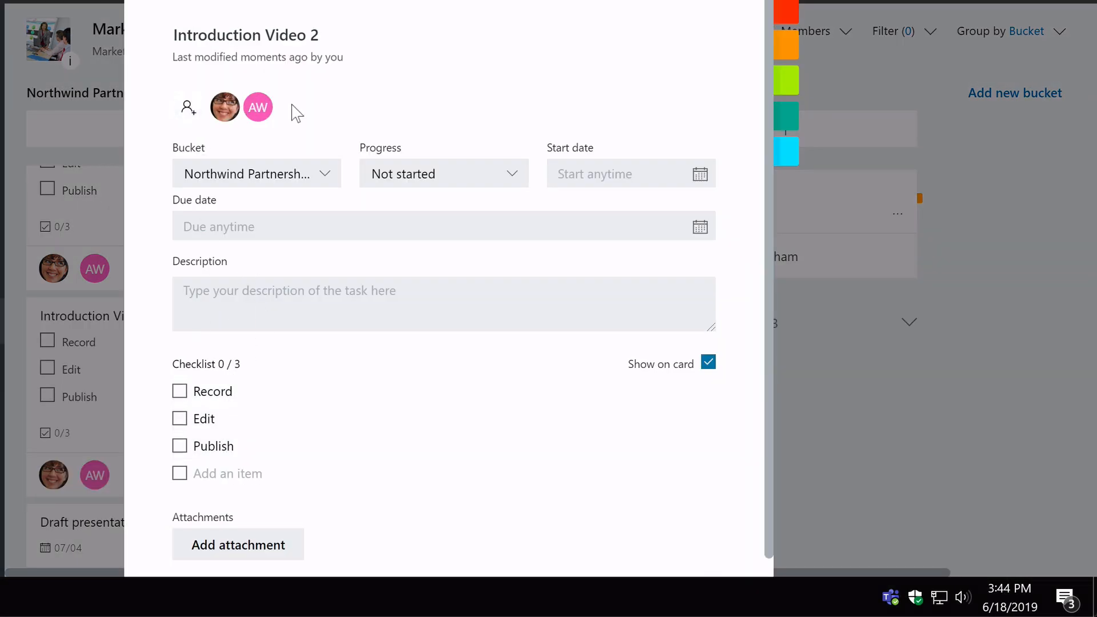